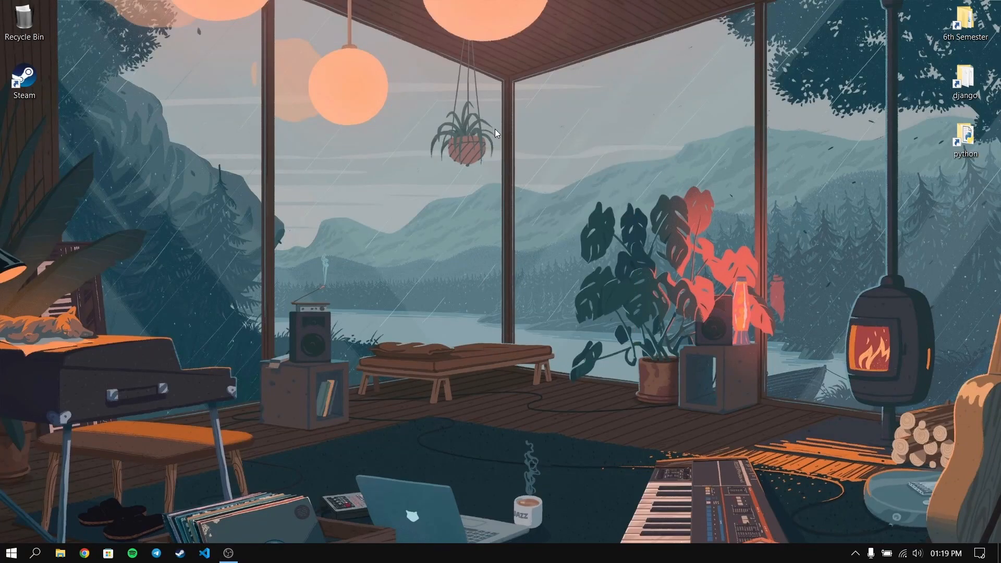
{"action": "mouse_move", "coordinate": [523, 166]}
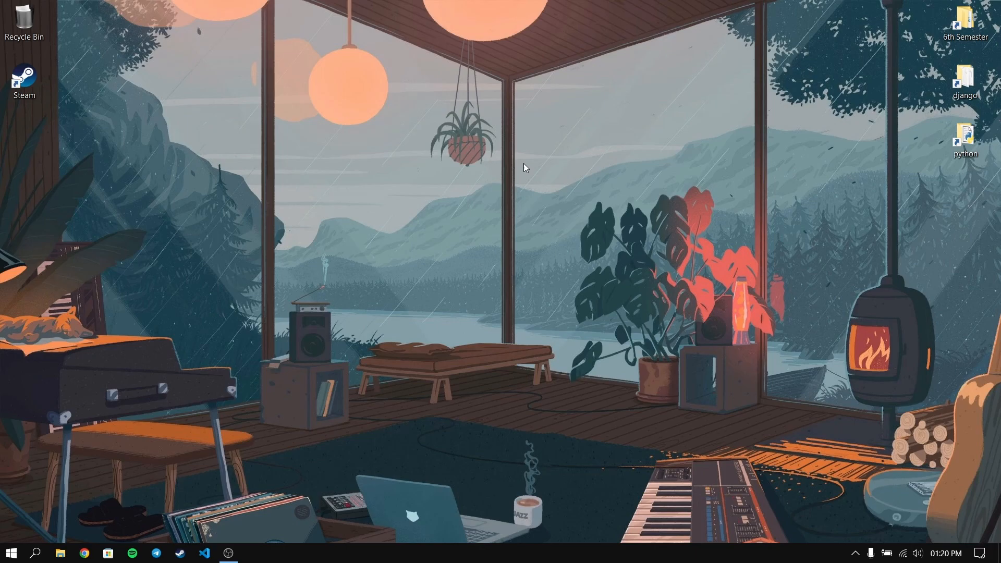
{"action": "mouse_move", "coordinate": [635, 252]}
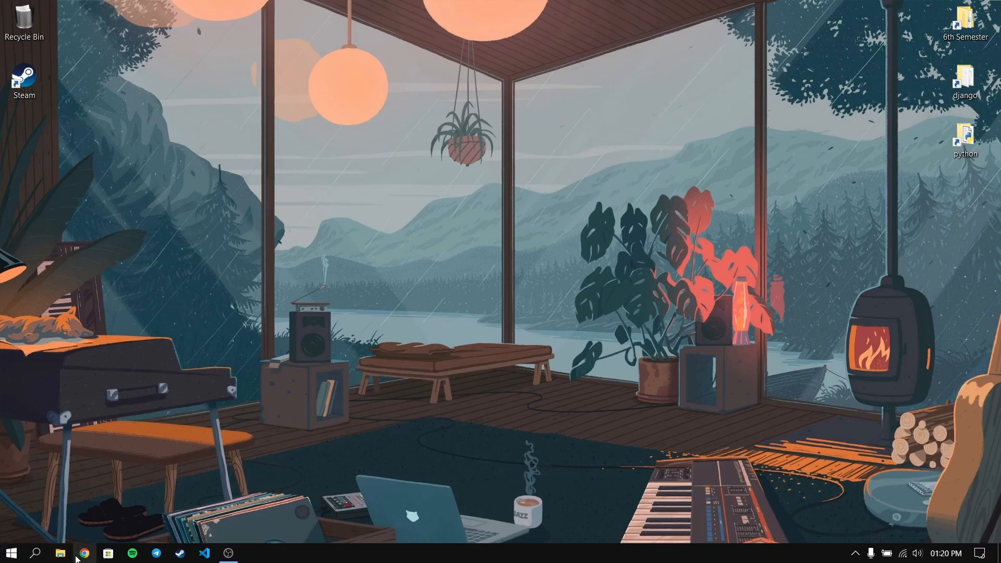
Step: Search 'fedora' in Chrome and reach the Fedora Workstation download page
{"action": "left_click", "coordinate": [83, 553]}
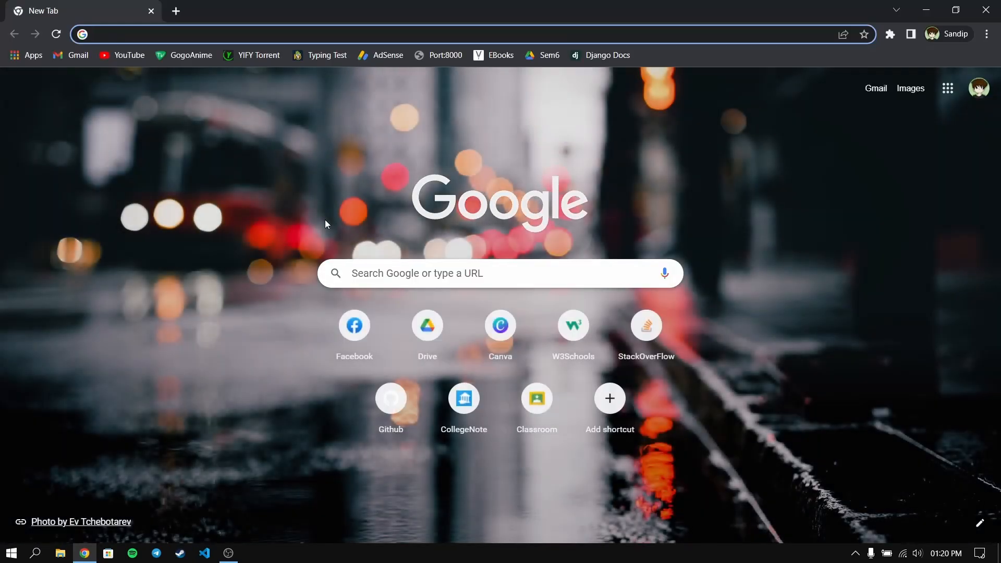
{"action": "type", "text": "fedora"}
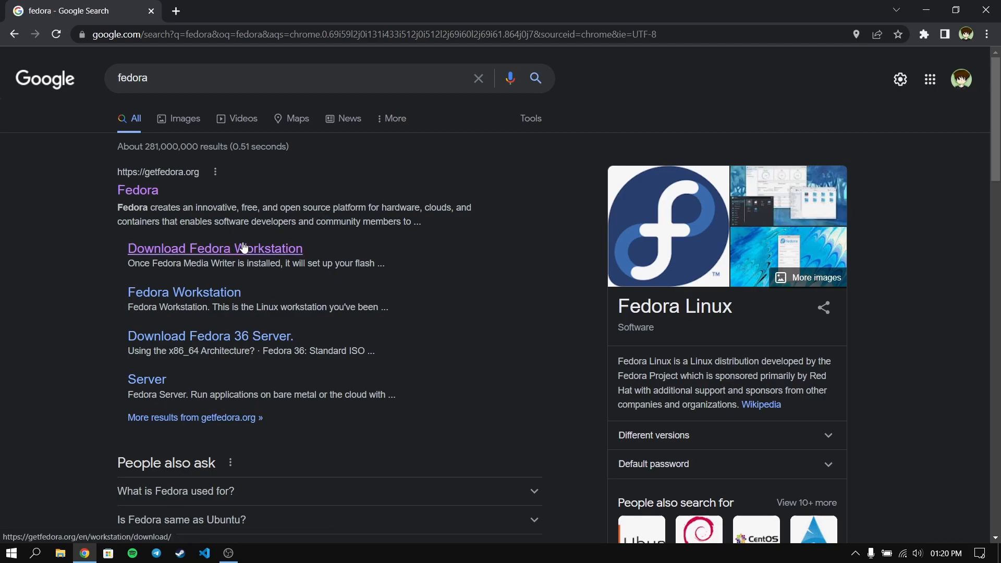
{"action": "left_click", "coordinate": [215, 248]}
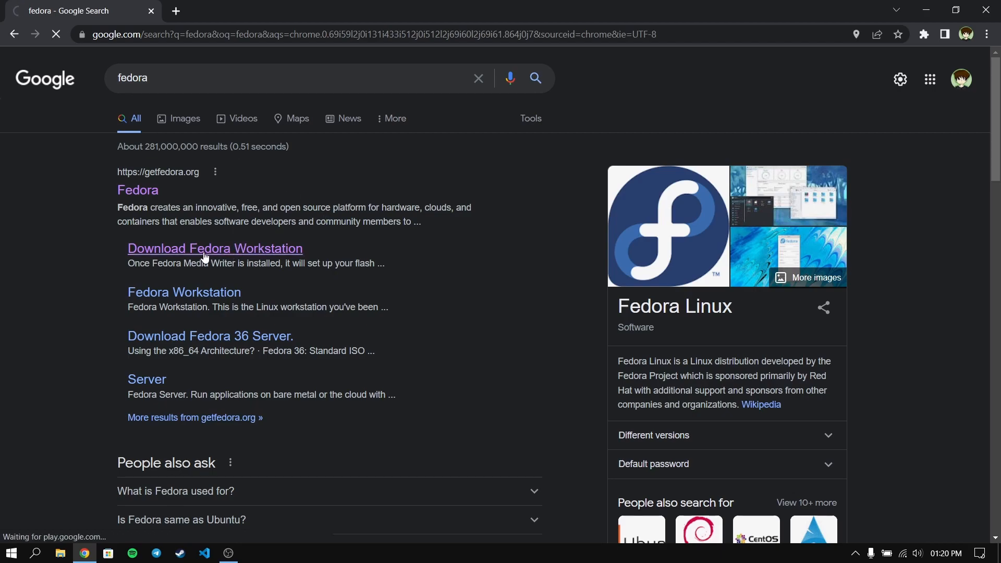
{"action": "left_click", "coordinate": [214, 248]}
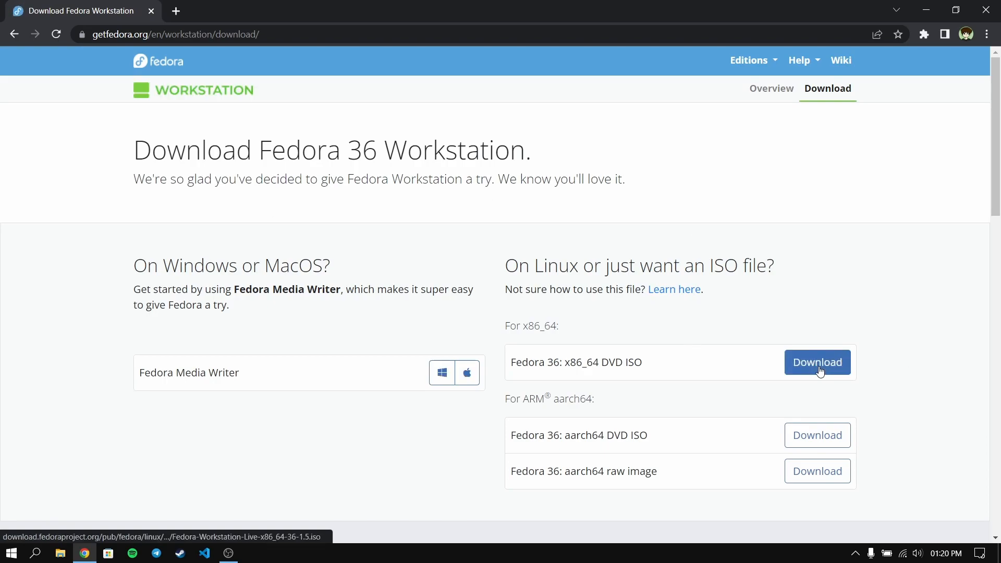
Step: Start the Fedora 36 x86_64 DVD ISO download, then cancel it
{"action": "left_click", "coordinate": [818, 362]}
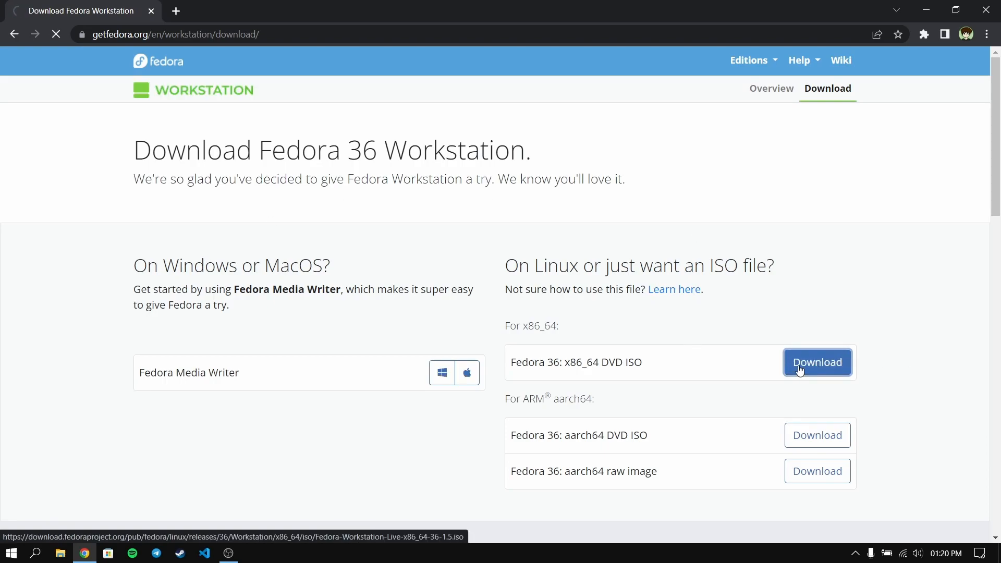
{"action": "left_click", "coordinate": [817, 362]}
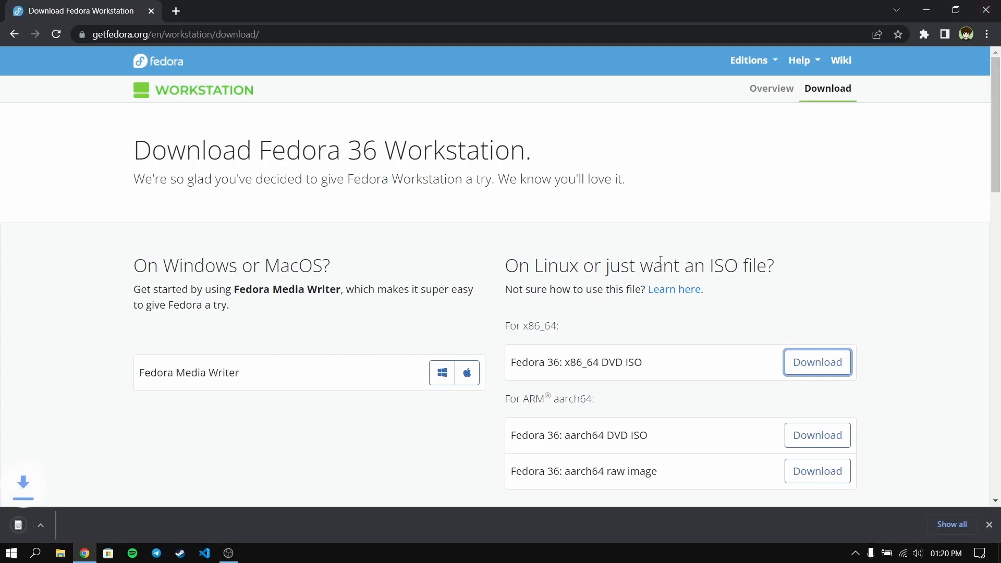
{"action": "left_click", "coordinate": [817, 362]}
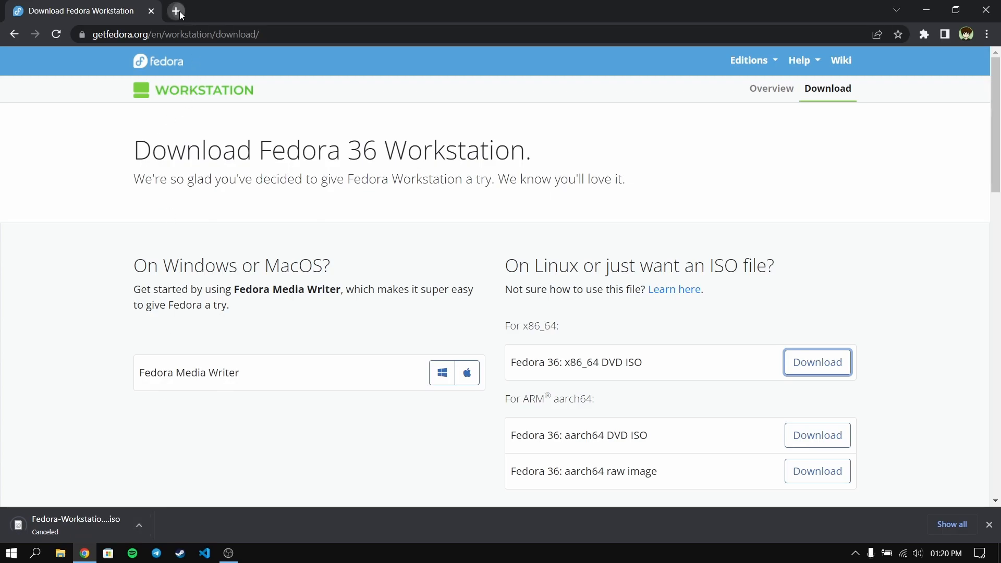
Step: Search 'rufus', reach rufus.ie and download Rufus 3.18
{"action": "type", "text": "ru"}
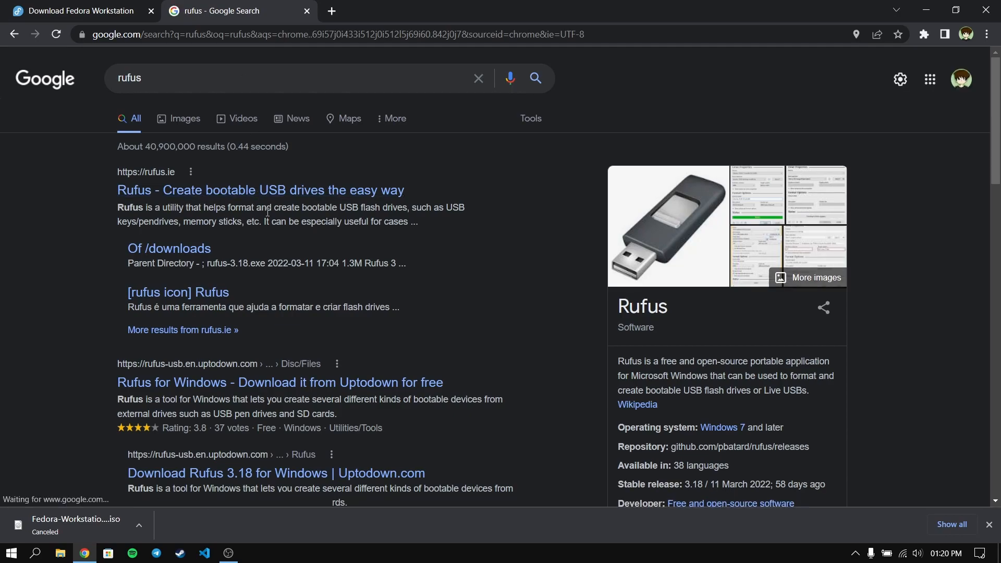
{"action": "left_click", "coordinate": [260, 190]}
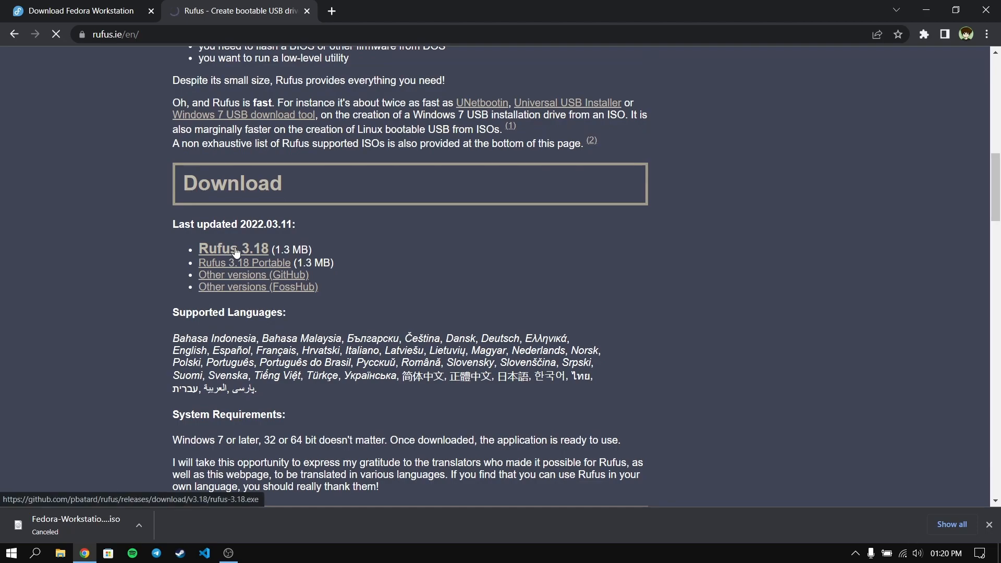
{"action": "left_click", "coordinate": [232, 248]}
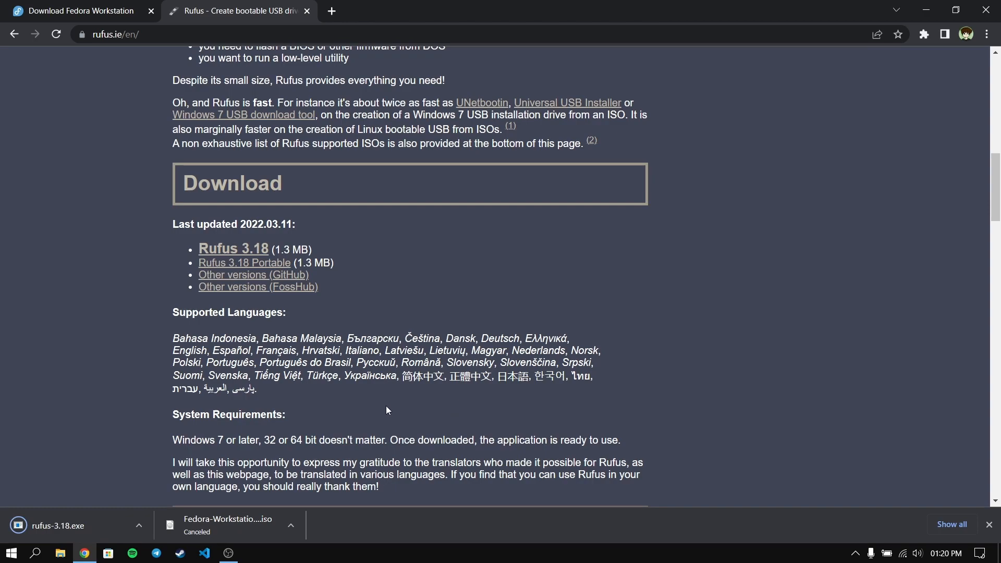
{"action": "mouse_move", "coordinate": [989, 11]}
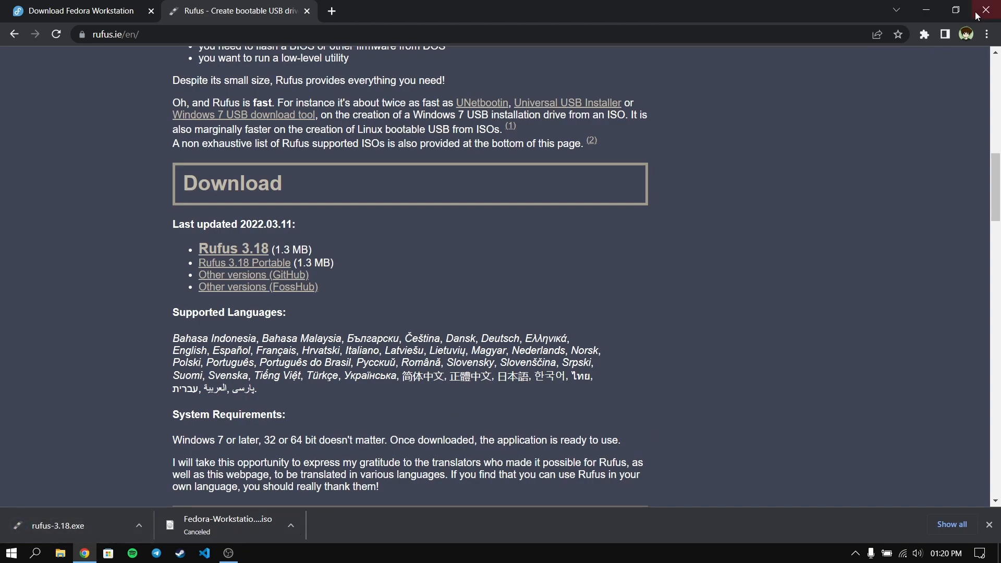
Step: Close Chrome and show the Downloads folder in File Explorer
{"action": "left_click", "coordinate": [986, 10]}
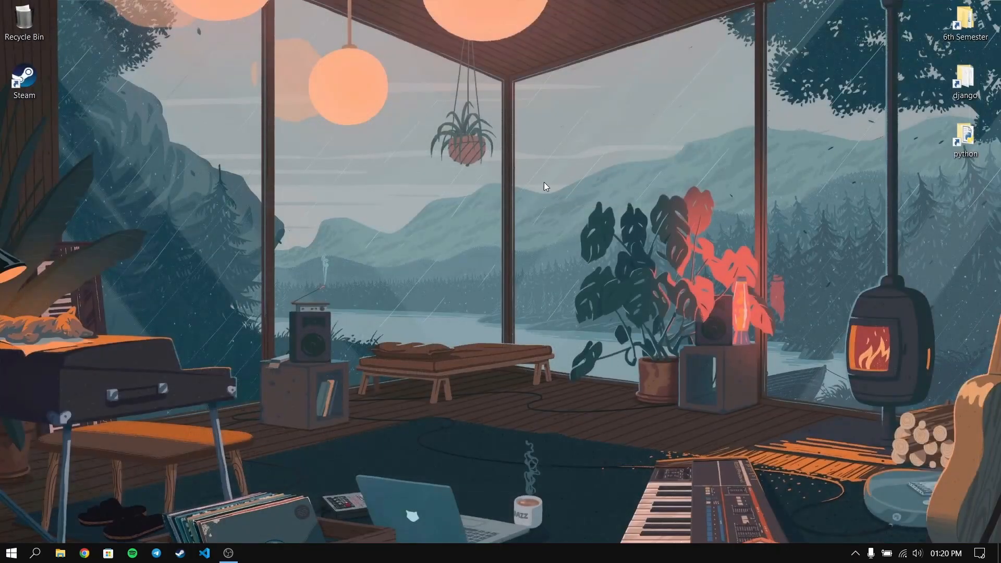
{"action": "mouse_move", "coordinate": [587, 228]}
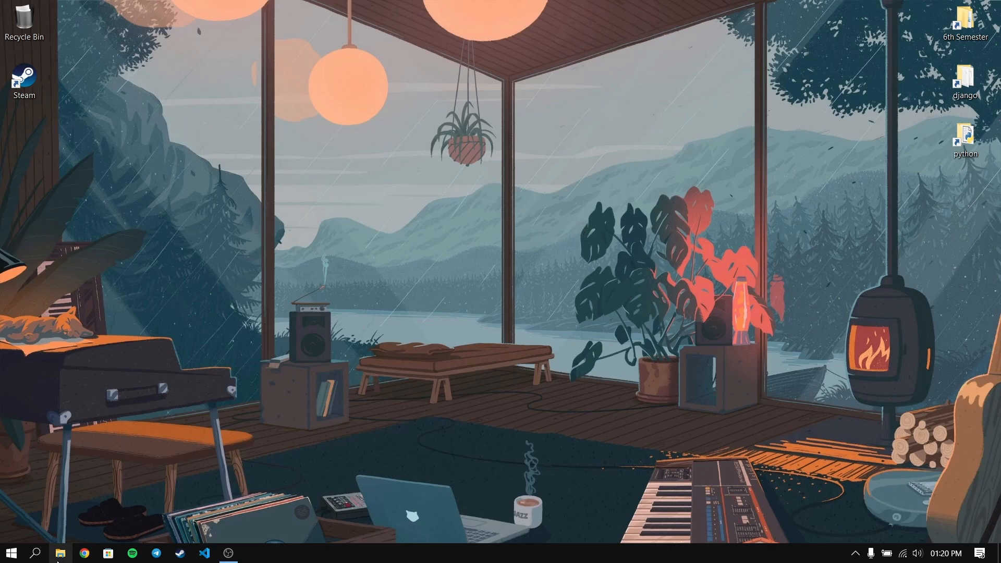
{"action": "left_click", "coordinate": [60, 552]}
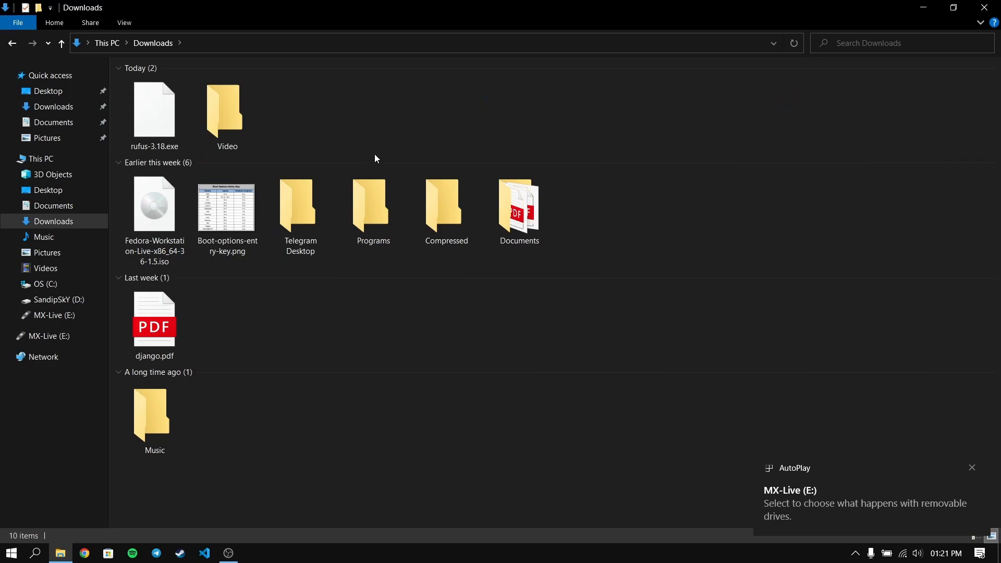
Step: Run rufus-3.18.exe from the Downloads folder
{"action": "left_click", "coordinate": [154, 115]}
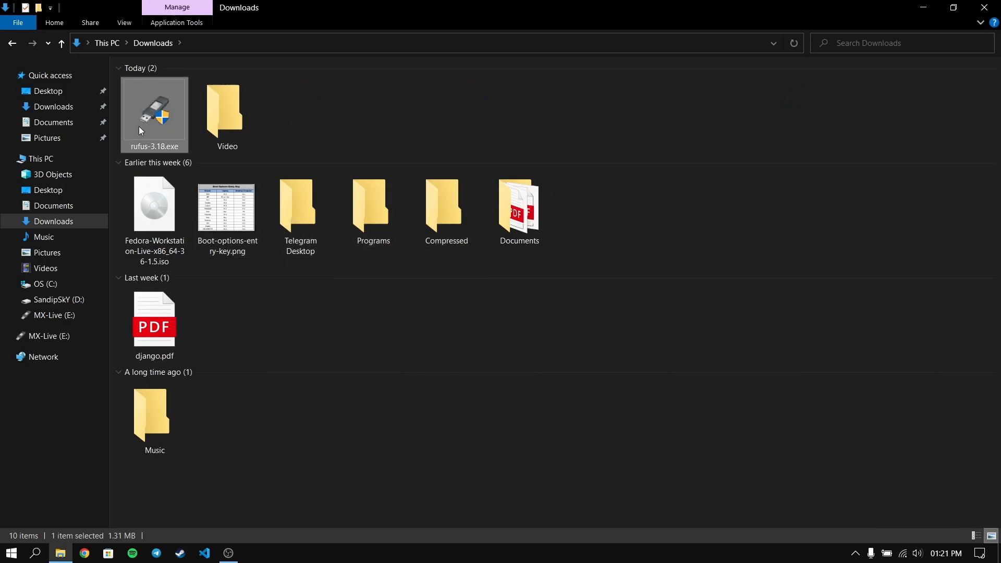
{"action": "double_click", "coordinate": [154, 112]}
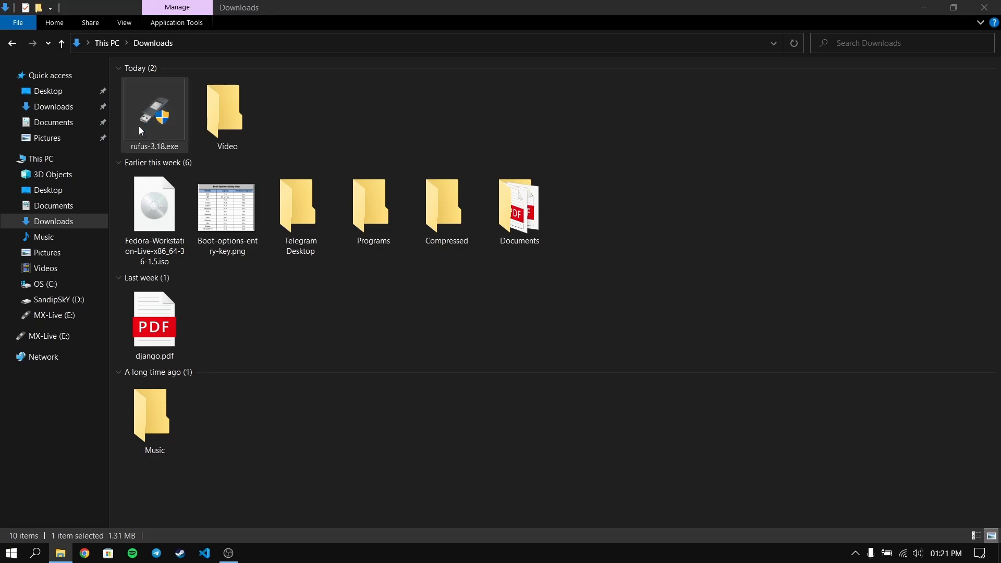
{"action": "double_click", "coordinate": [154, 109]}
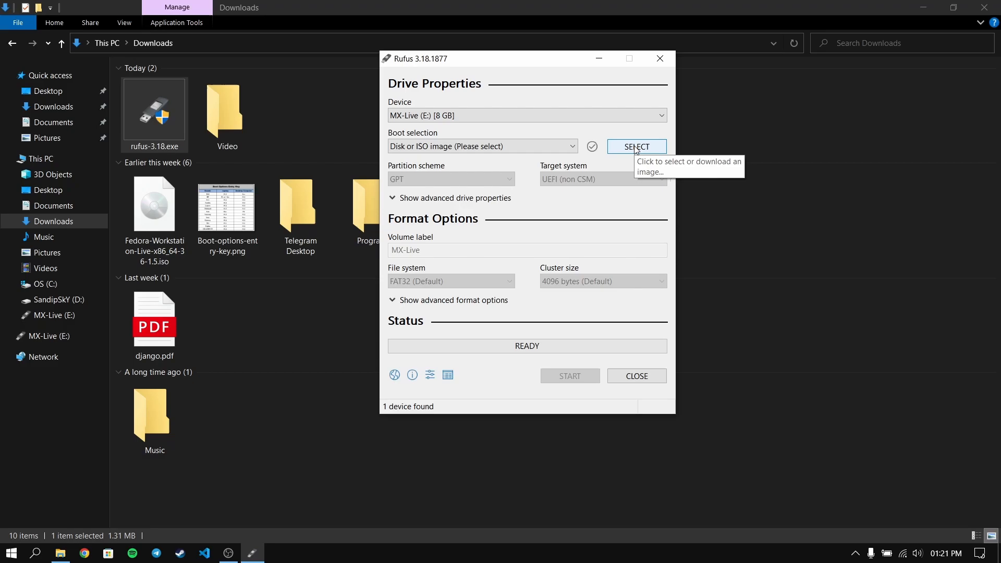
Step: Write the Fedora Workstation Live 36-1.5 ISO to the USB drive with a GPT partition scheme
{"action": "left_click", "coordinate": [635, 147]}
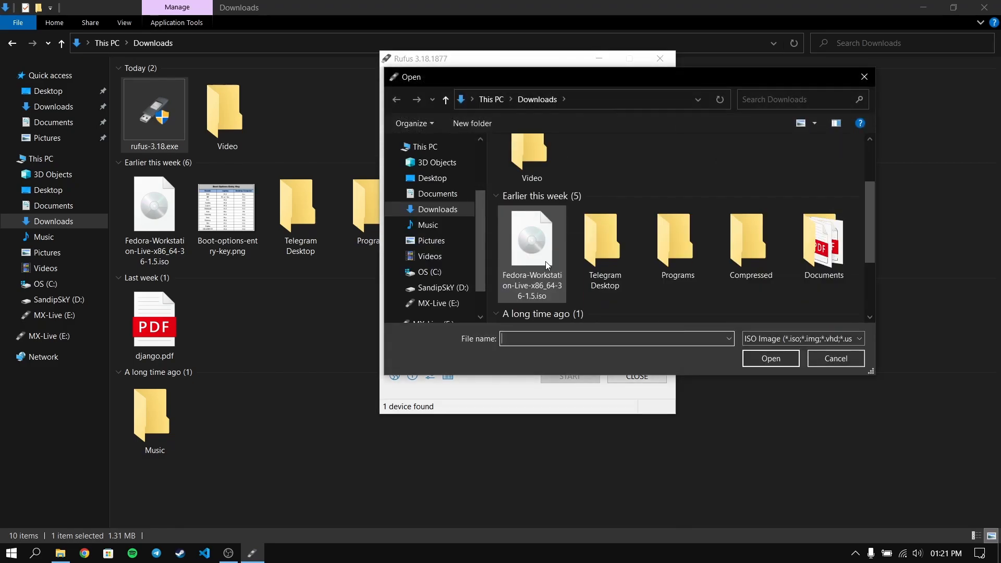
{"action": "double_click", "coordinate": [531, 240]}
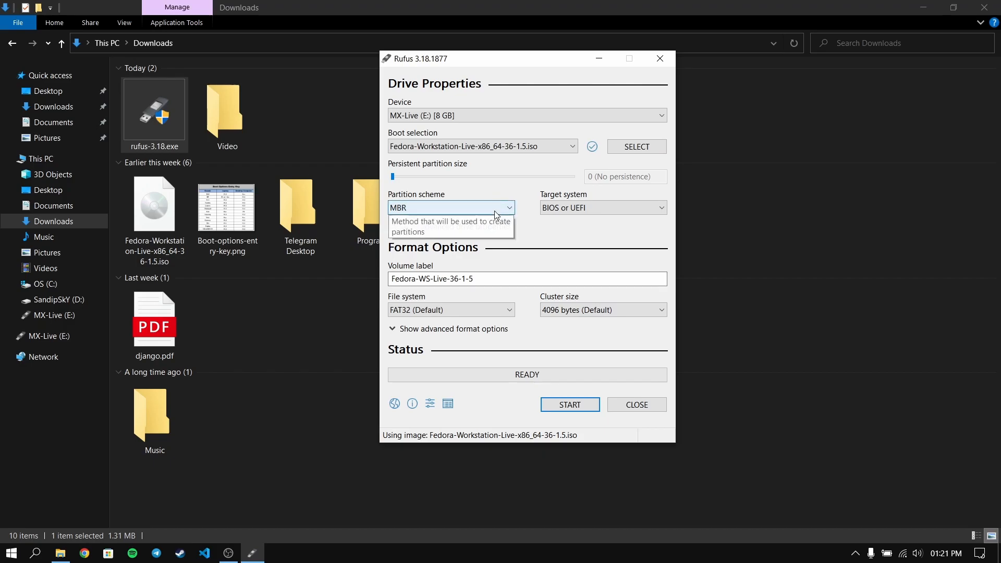
{"action": "left_click", "coordinate": [450, 208]}
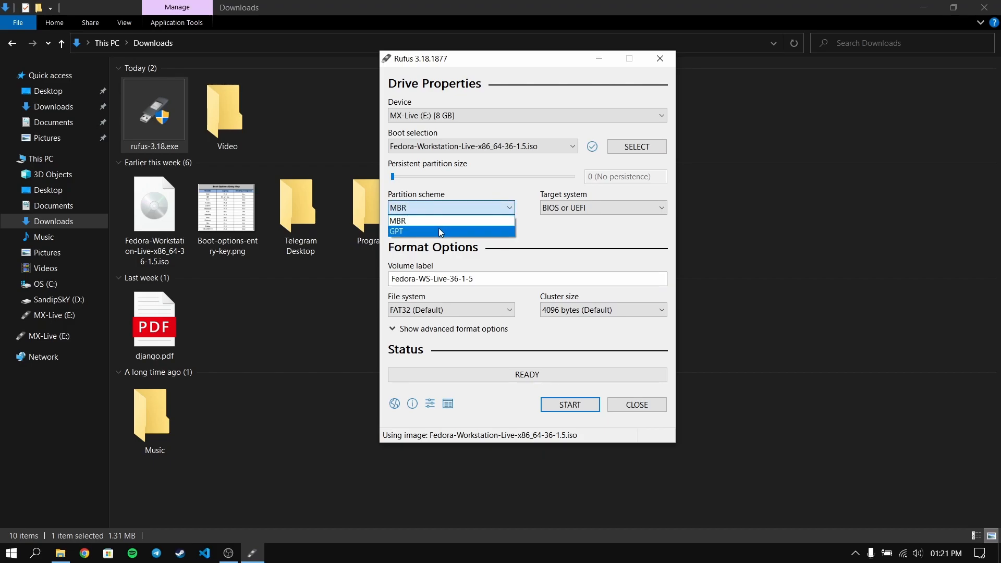
{"action": "left_click", "coordinate": [396, 232]}
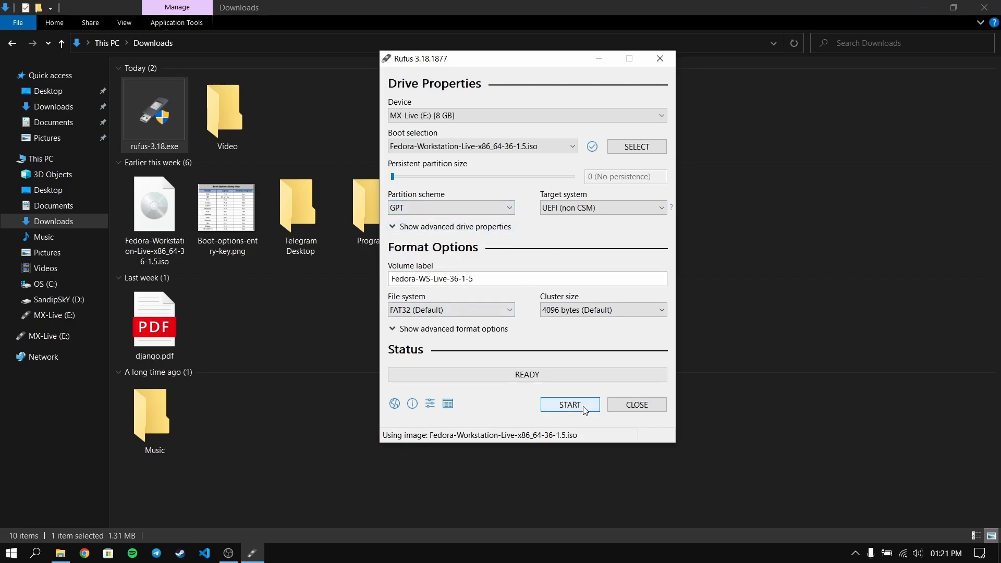
{"action": "left_click", "coordinate": [569, 404]}
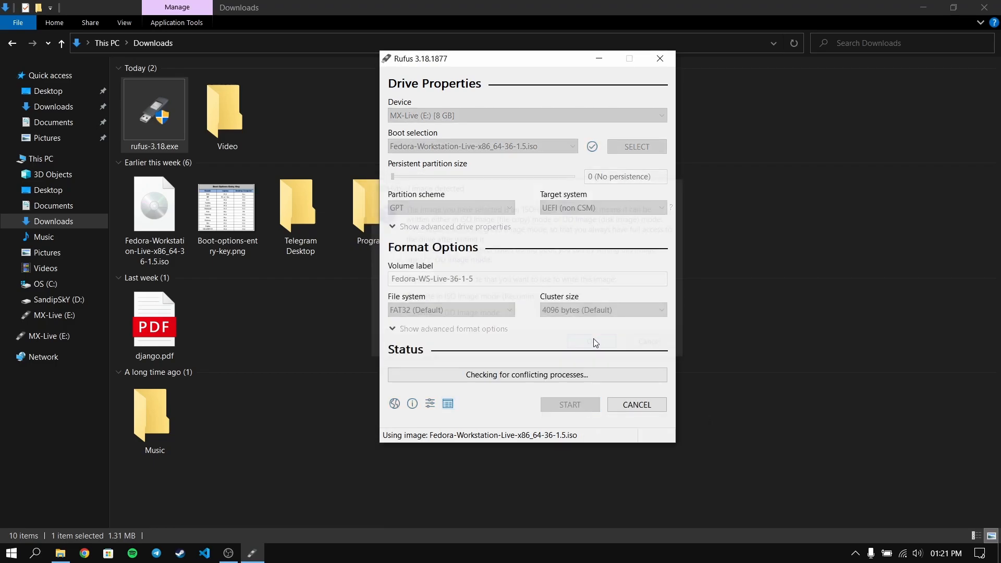
{"action": "left_click", "coordinate": [568, 404]}
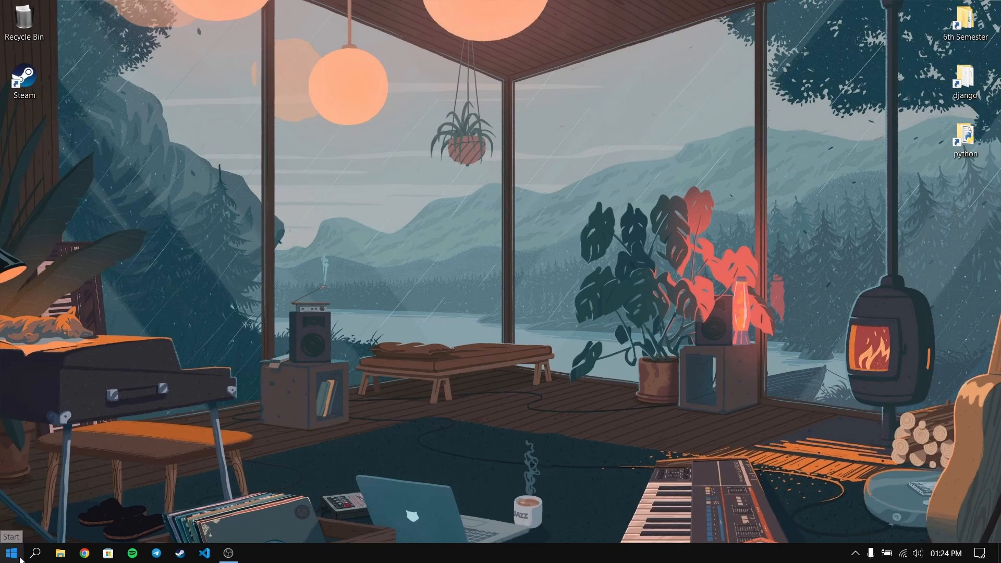
Step: Bring up the Start button's system tools menu for Disk Management
{"action": "right_click", "coordinate": [9, 553]}
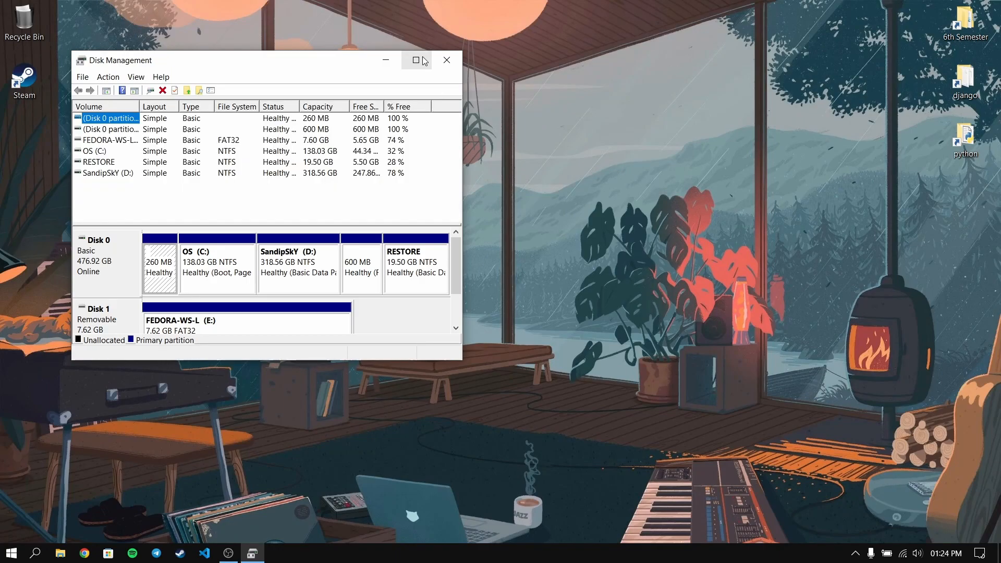
Step: Shrink the SandipSkY (D:) volume by 30000 MB, then close Disk Management
{"action": "left_click", "coordinate": [416, 59]}
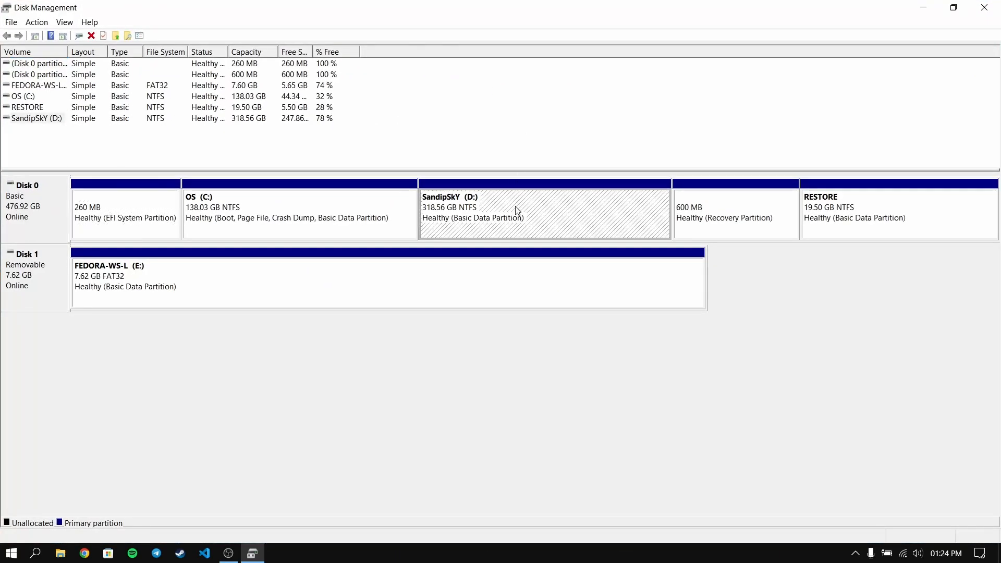
{"action": "right_click", "coordinate": [517, 210]}
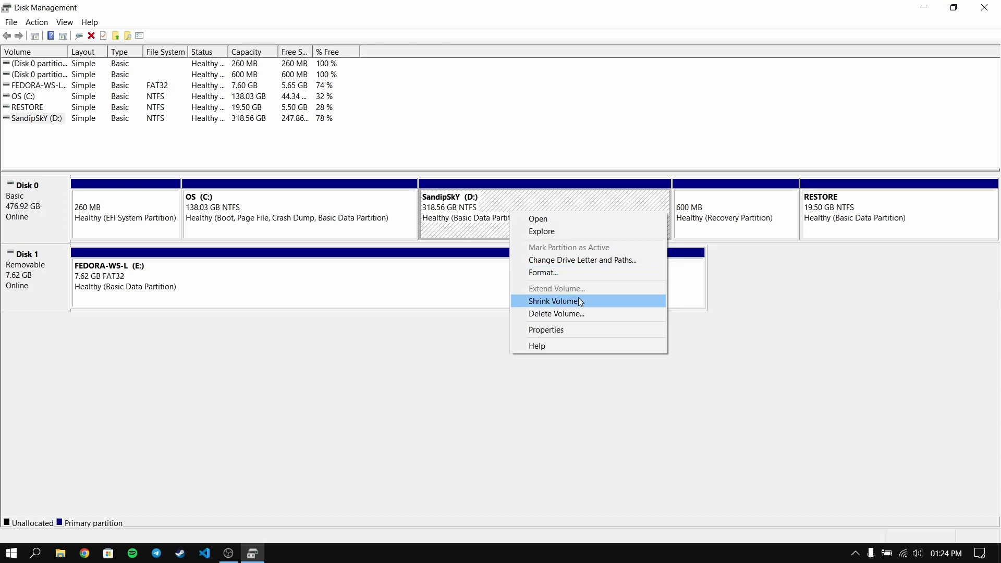
{"action": "left_click", "coordinate": [554, 301]}
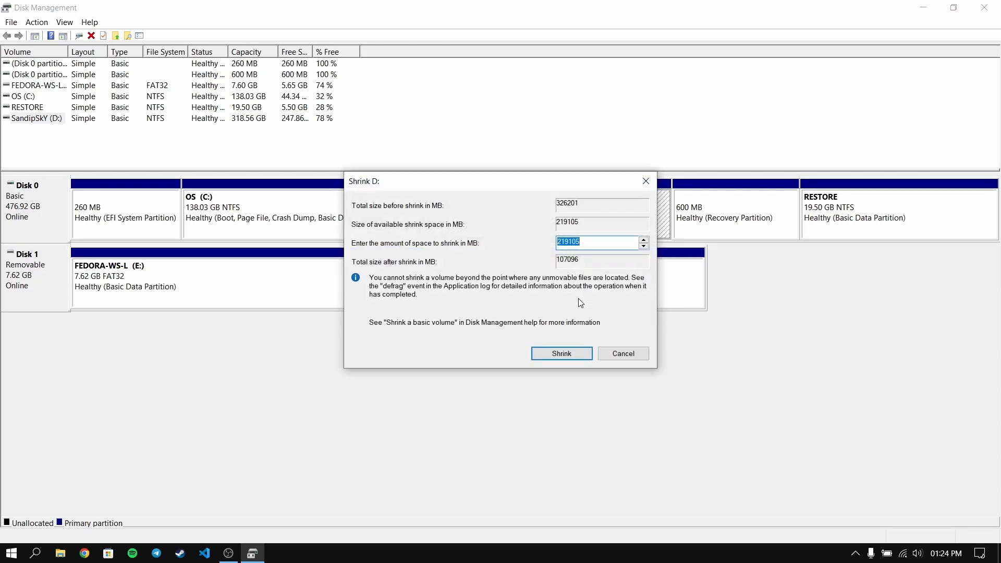
{"action": "type", "text": "30000"}
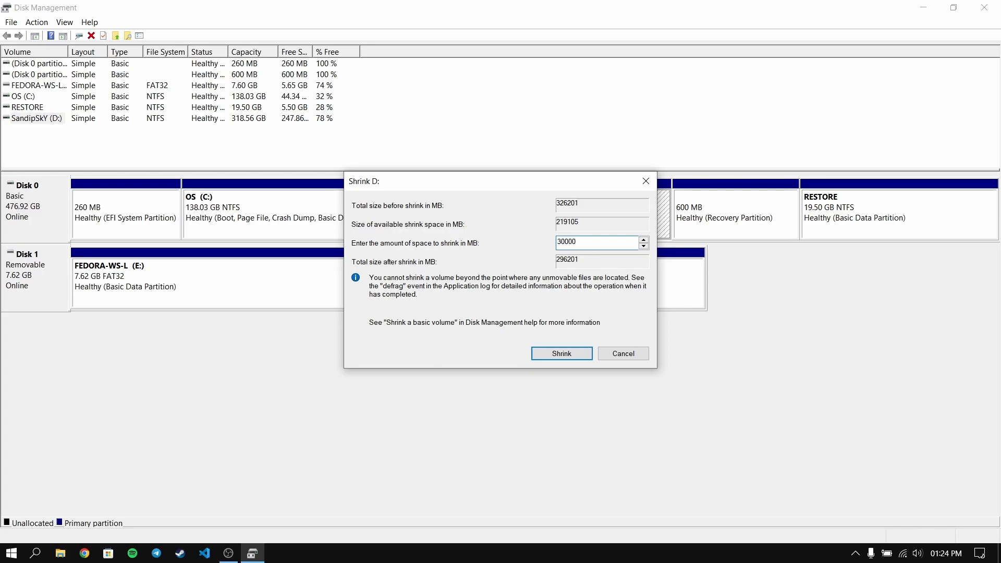
{"action": "left_click", "coordinate": [560, 354]}
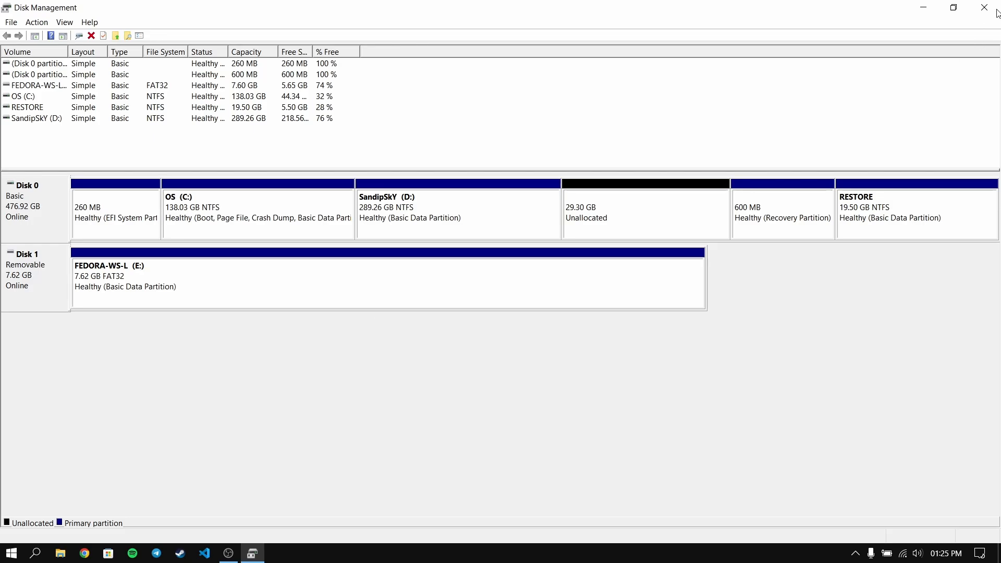
{"action": "left_click", "coordinate": [983, 7]}
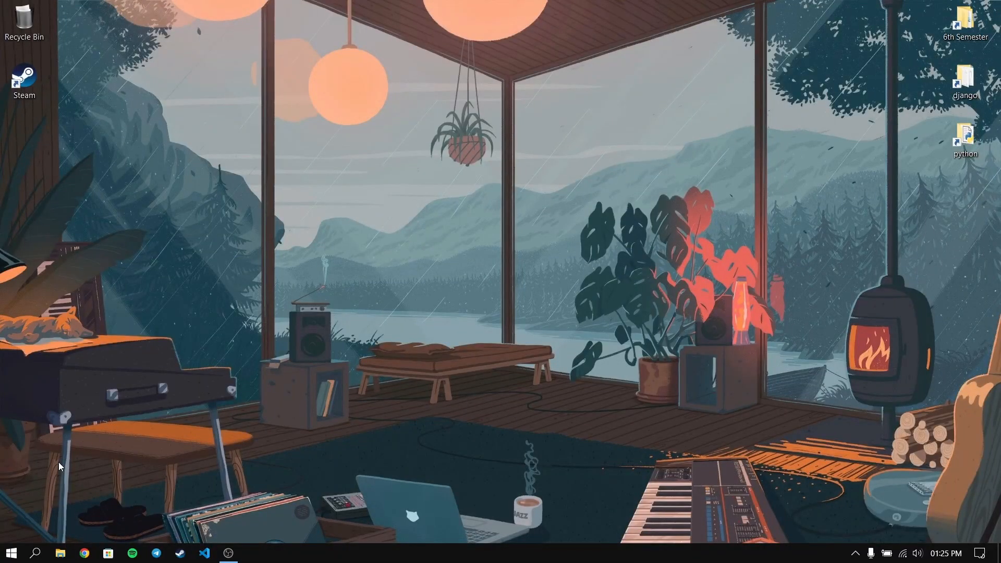
Step: Restart the computer from the Start menu's power options
{"action": "left_click", "coordinate": [11, 553]}
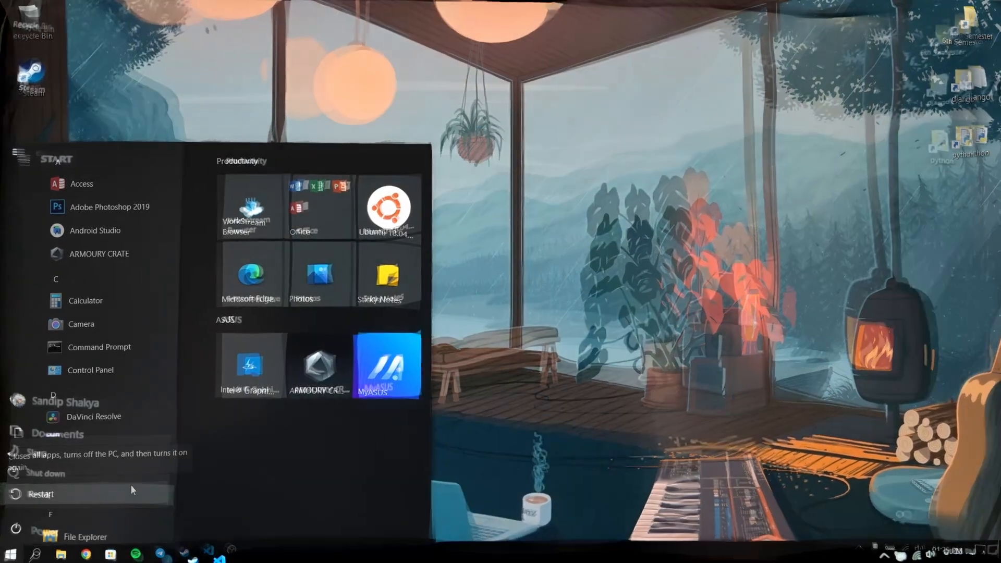
{"action": "left_click", "coordinate": [40, 493]}
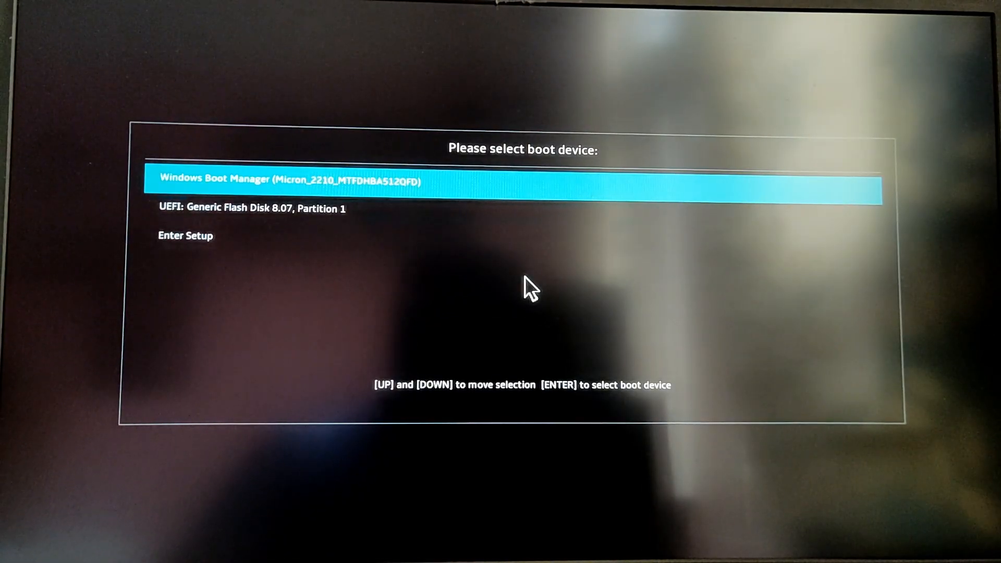
Step: Boot from 'UEFI: Generic Flash Disk 8.07, Partition 1' instead of Windows Boot Manager
{"action": "key", "text": "Down"}
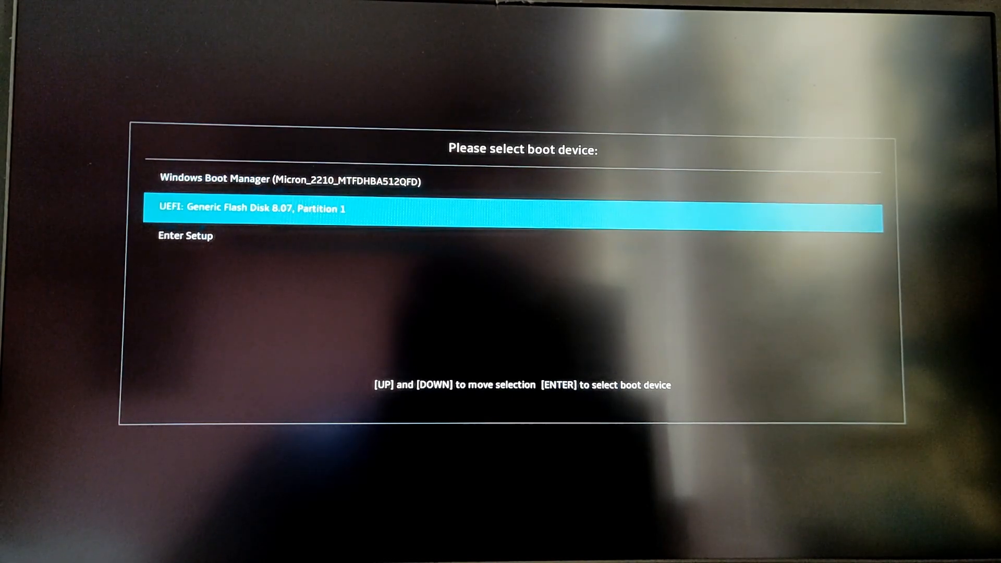
{"action": "key", "text": "enter"}
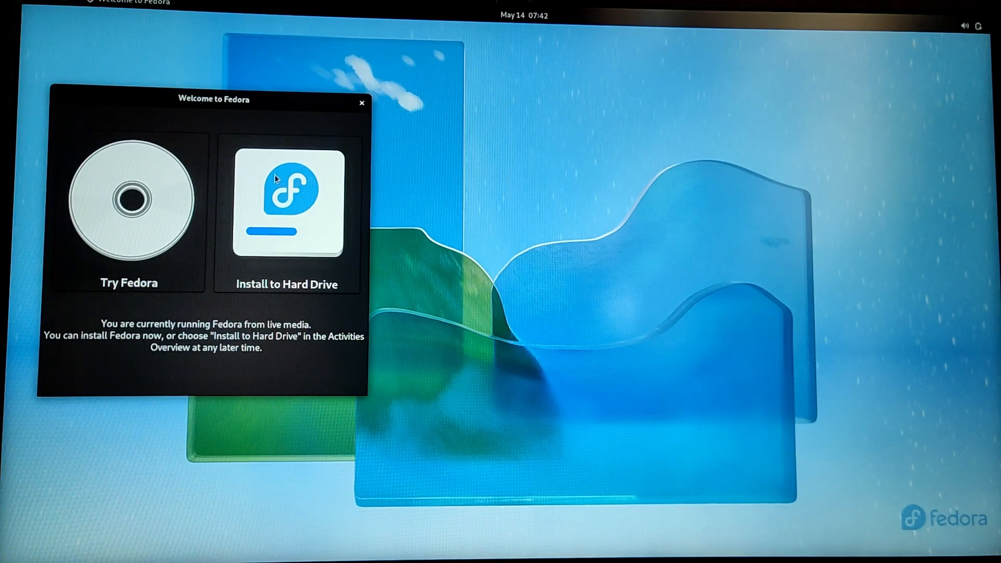
Step: Start Install to Hard Drive from the Fedora live Welcome window
{"action": "left_click", "coordinate": [361, 103]}
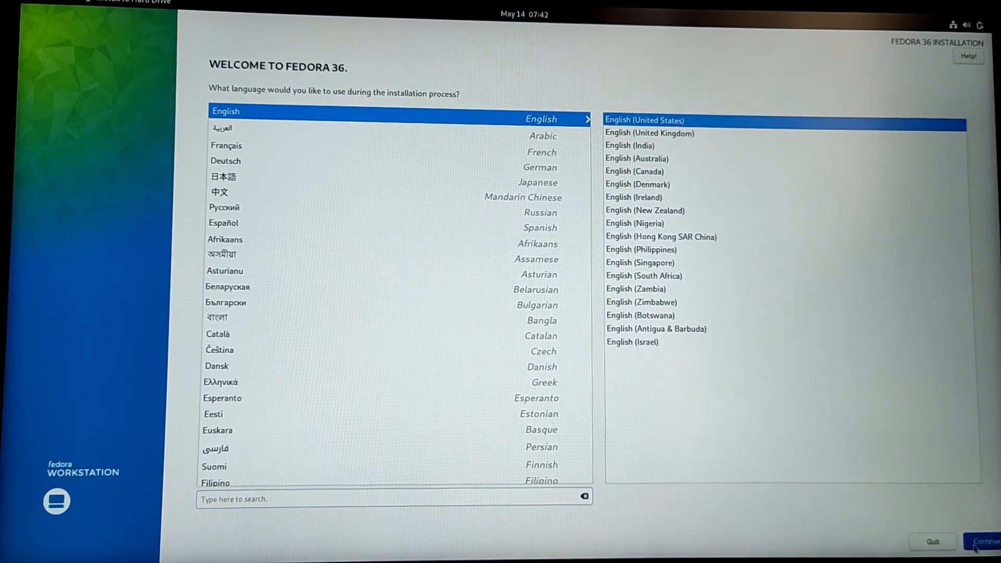
Step: Continue in English (United States), choose the Micron disk with Custom storage, and confirm Done
{"action": "left_click", "coordinate": [983, 541]}
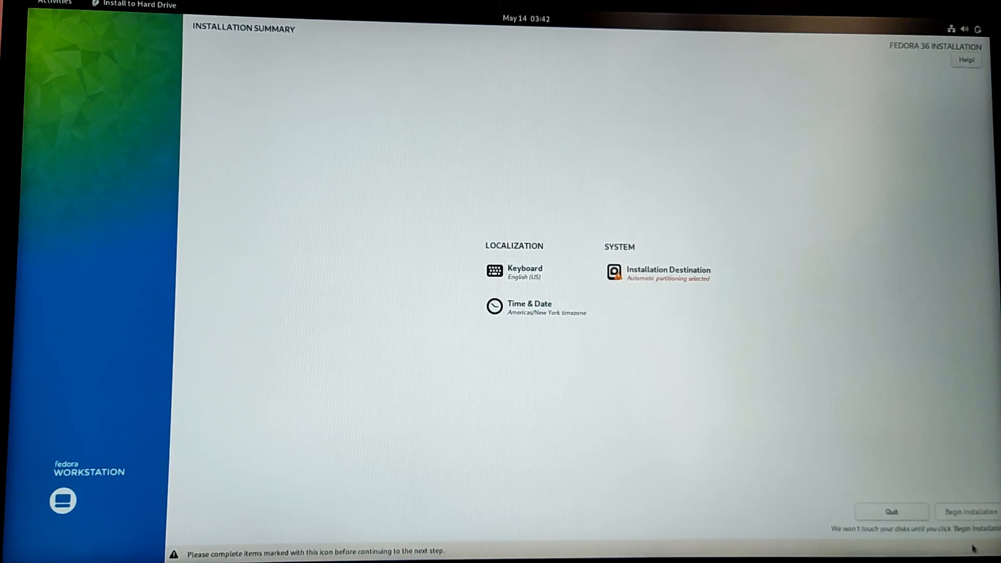
{"action": "mouse_move", "coordinate": [759, 409]}
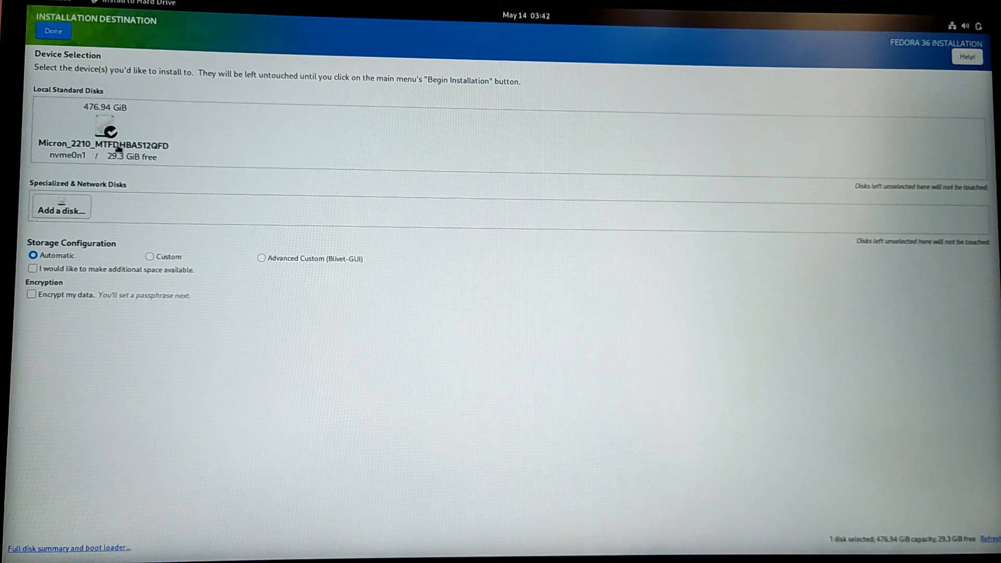
{"action": "left_click", "coordinate": [103, 131]}
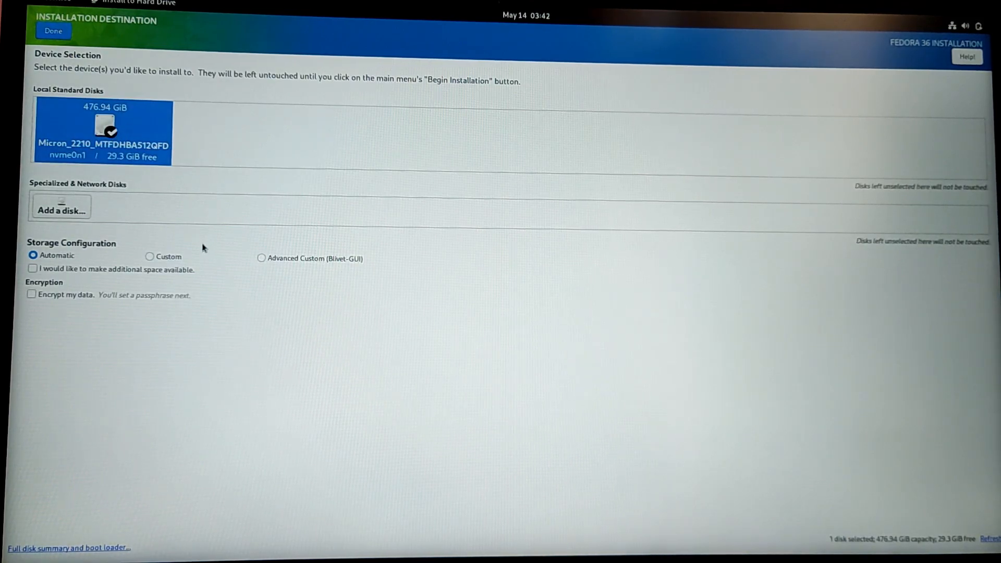
{"action": "left_click", "coordinate": [149, 257]}
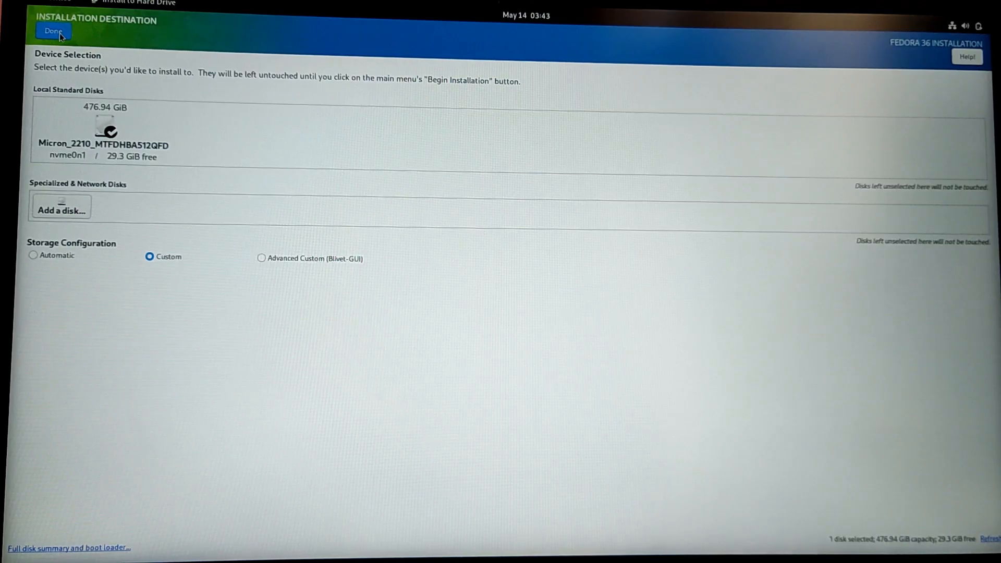
{"action": "left_click", "coordinate": [54, 30]}
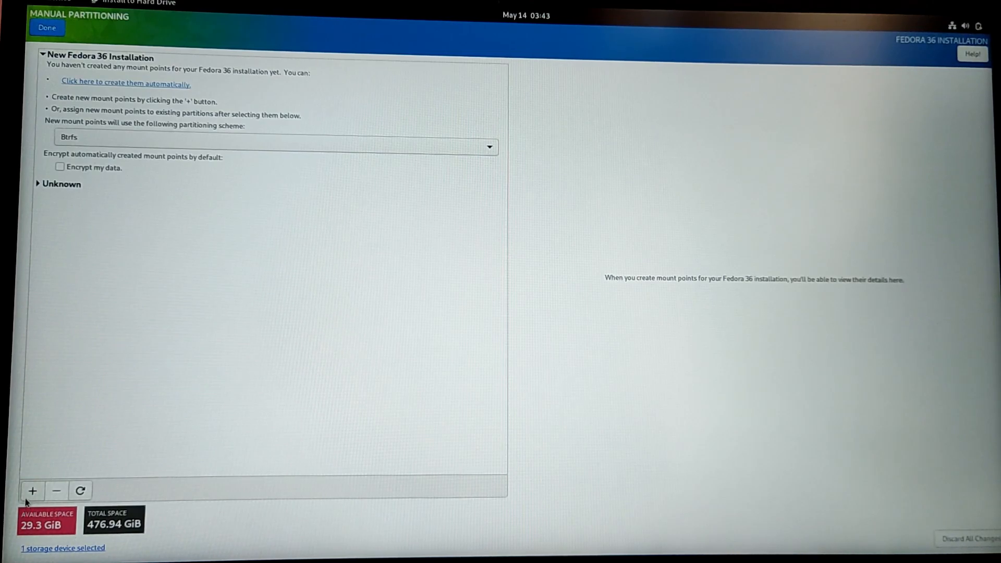
Step: Add a /boot/efi mount point with 300 MiB desired capacity as the EFI System Partition
{"action": "left_click", "coordinate": [32, 490]}
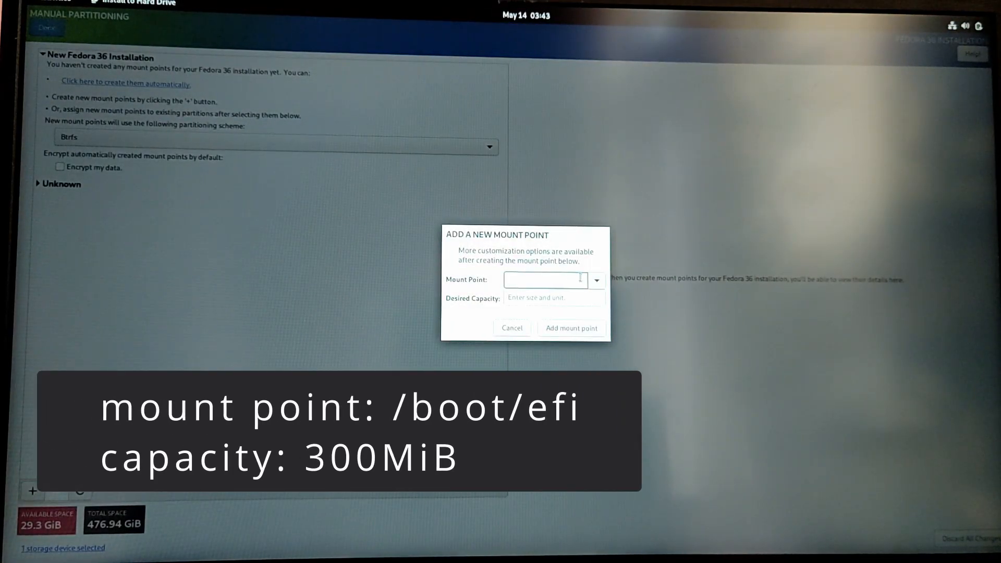
{"action": "left_click", "coordinate": [595, 280]}
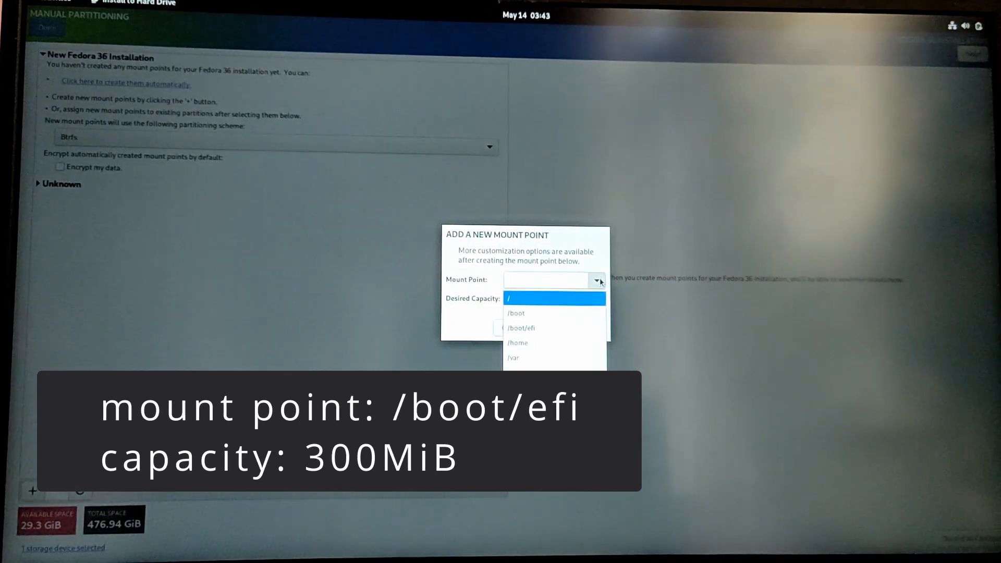
{"action": "left_click", "coordinate": [521, 328]}
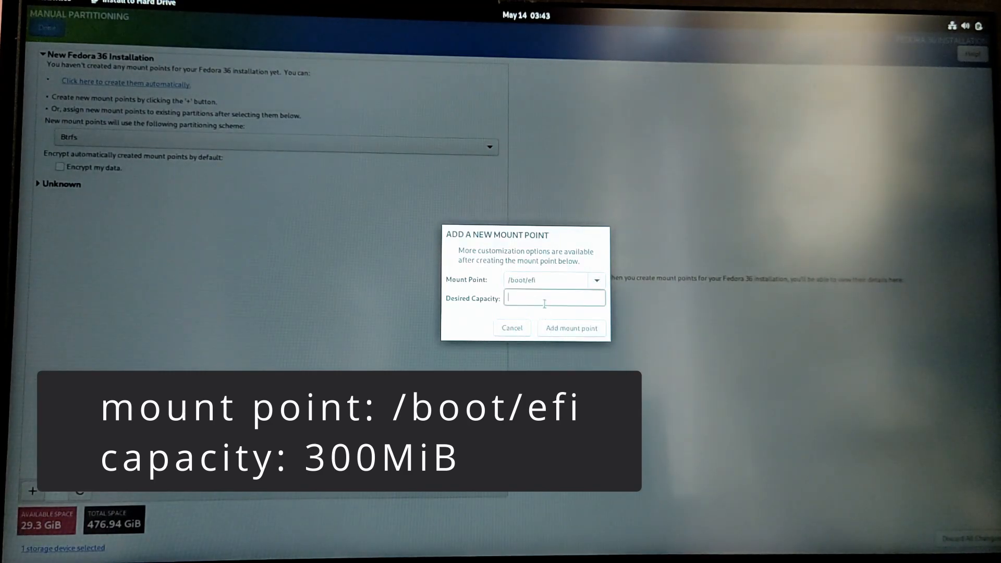
{"action": "mouse_move", "coordinate": [547, 312]}
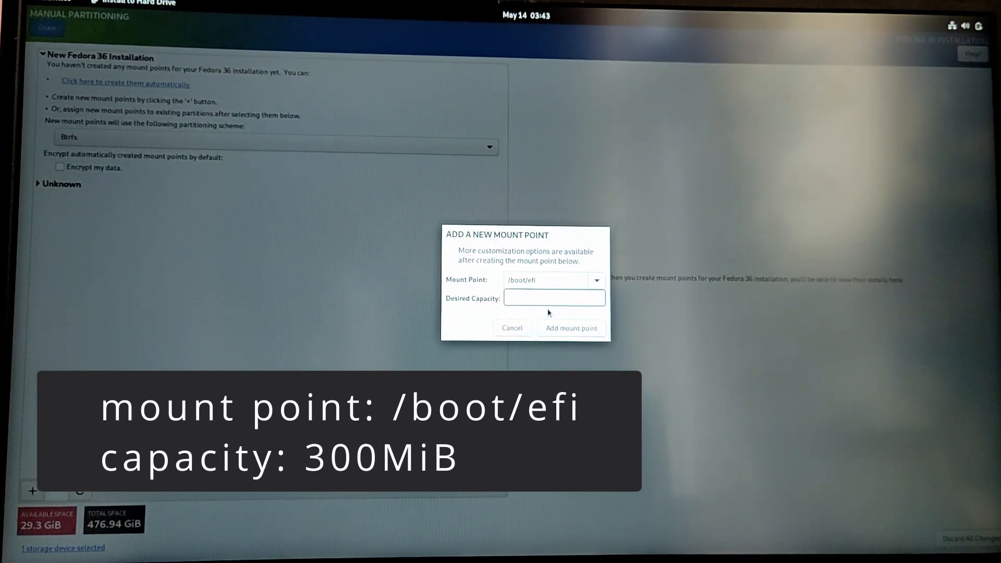
{"action": "left_click", "coordinate": [554, 297]}
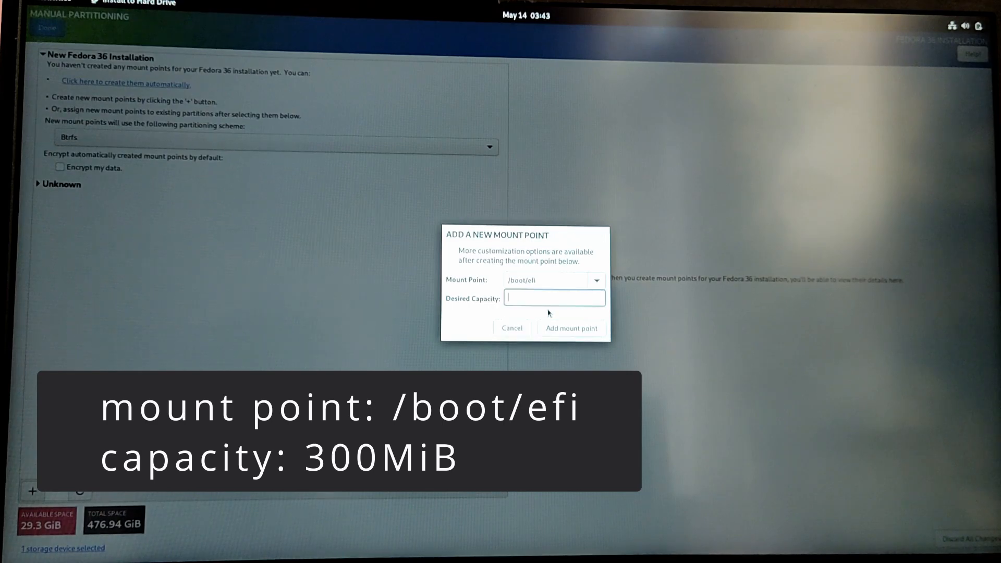
{"action": "type", "text": "300"}
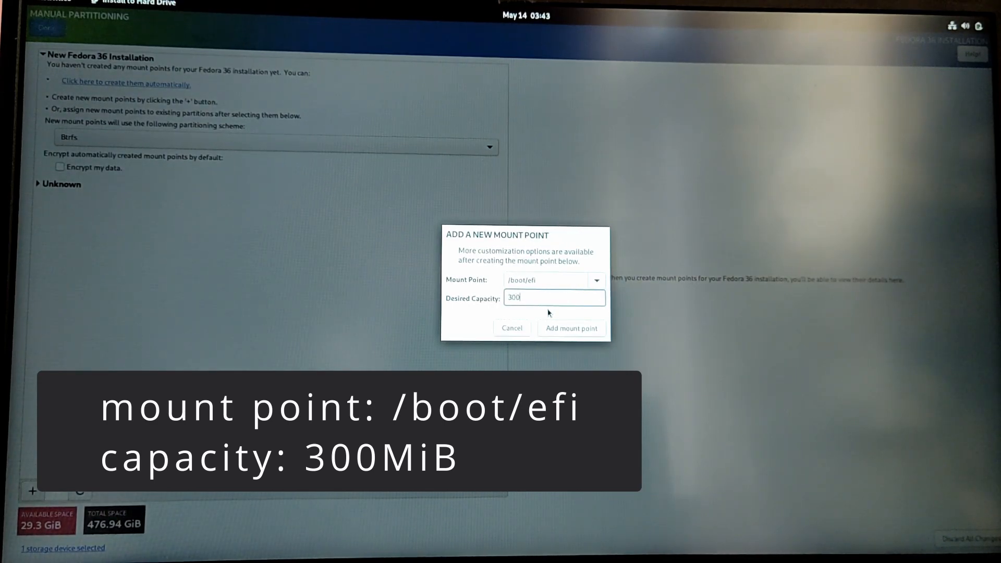
{"action": "type", "text": "MiB"}
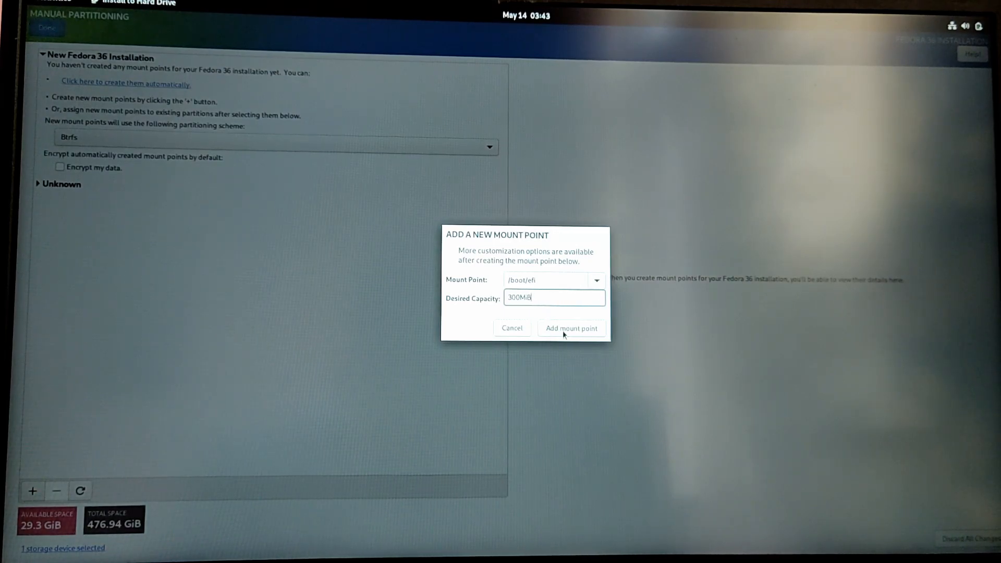
{"action": "left_click", "coordinate": [570, 327]}
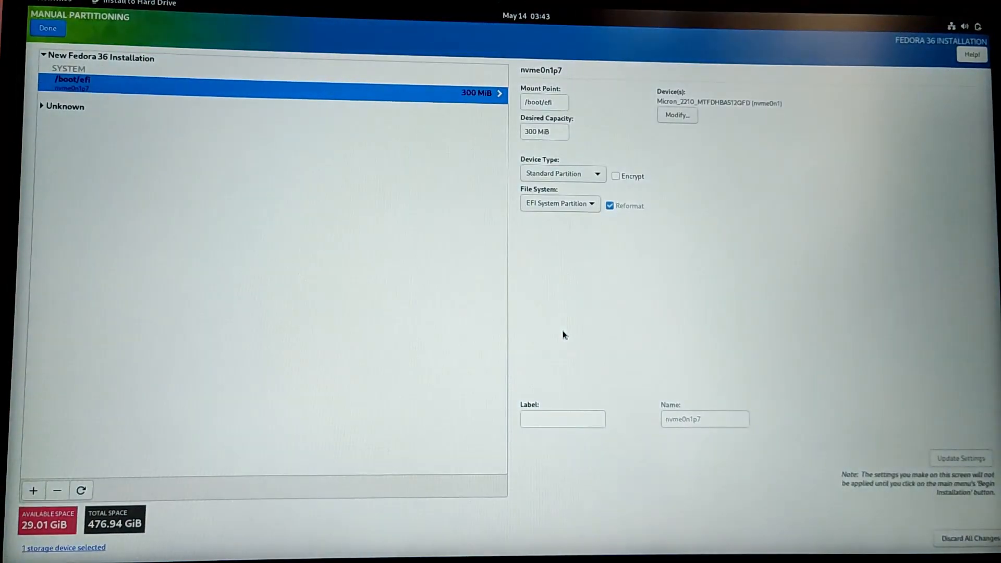
{"action": "mouse_move", "coordinate": [481, 302]}
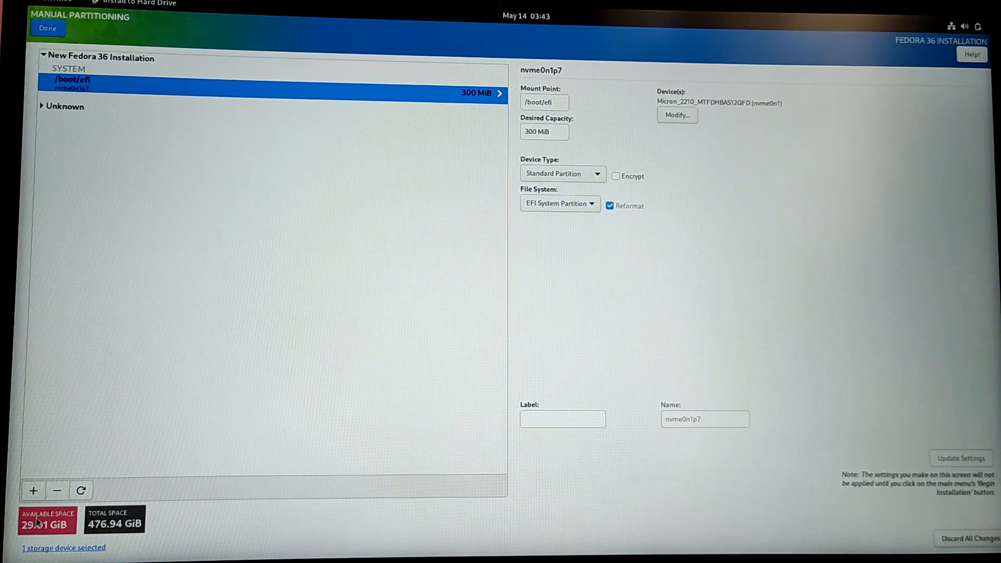
{"action": "mouse_move", "coordinate": [32, 490]}
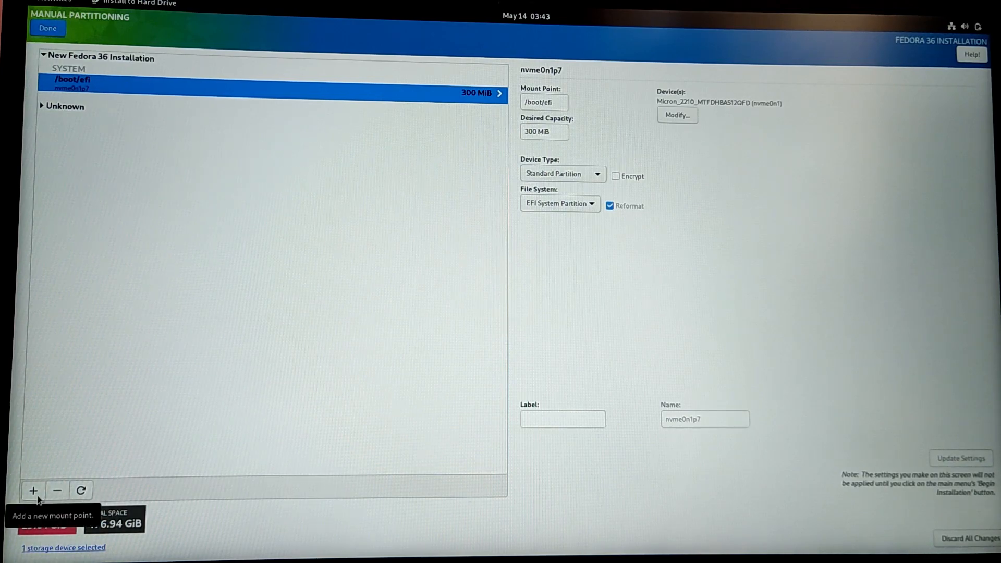
Step: Add a root (/) Btrfs mount point of 29 GiB using the remaining free space
{"action": "left_click", "coordinate": [33, 490]}
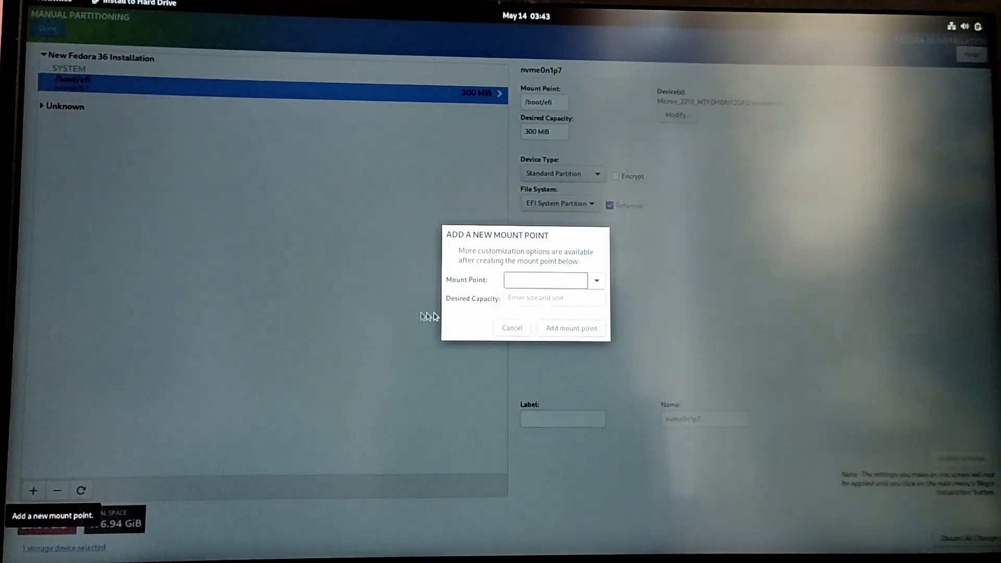
{"action": "left_click", "coordinate": [595, 280]}
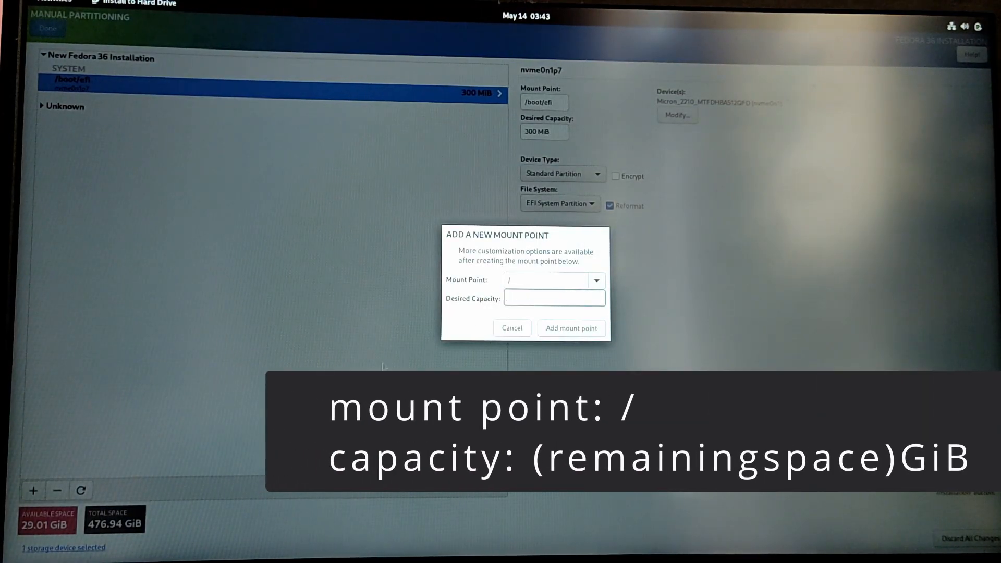
{"action": "left_click", "coordinate": [553, 297]}
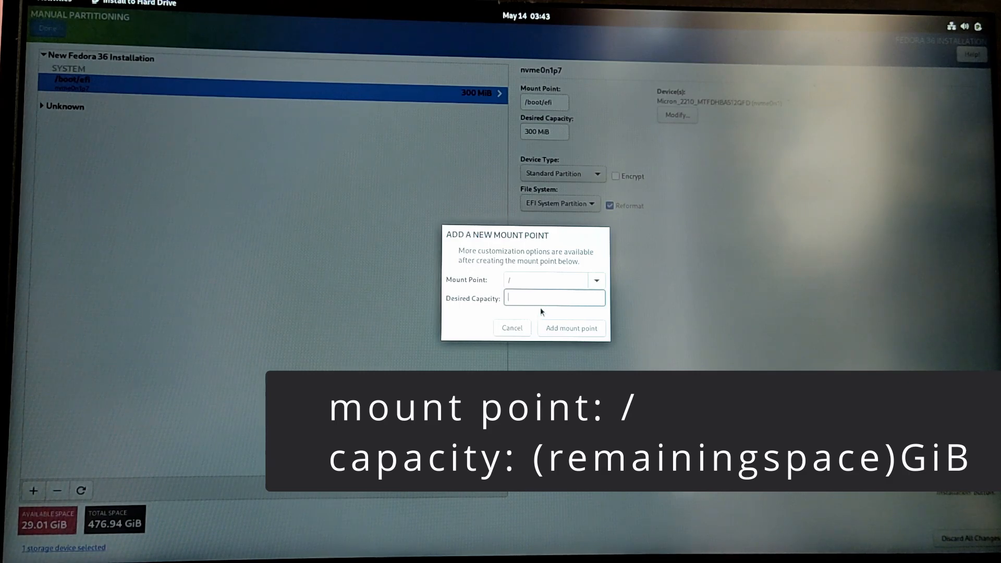
{"action": "type", "text": "2"}
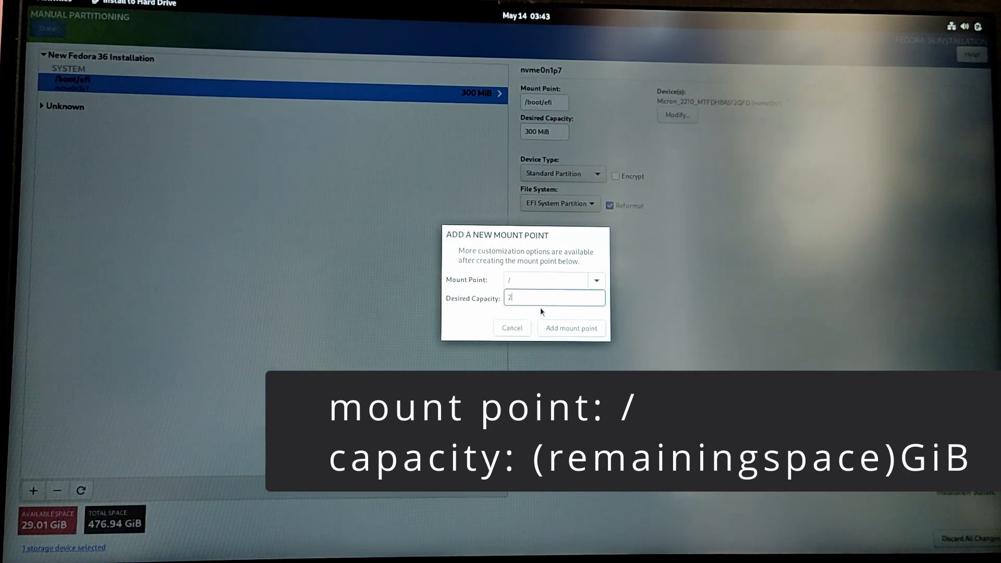
{"action": "type", "text": "9.01GiB"}
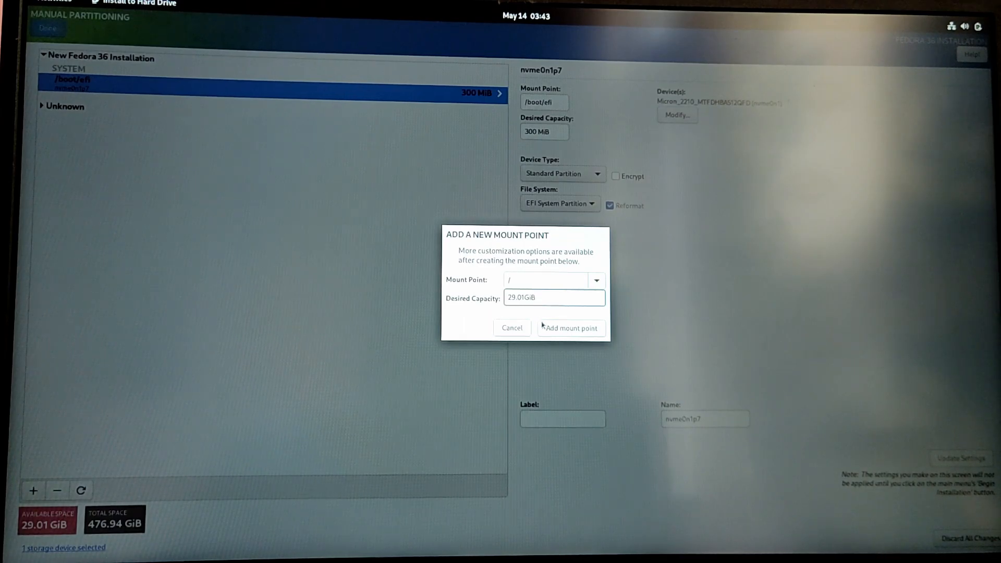
{"action": "left_click", "coordinate": [569, 327]}
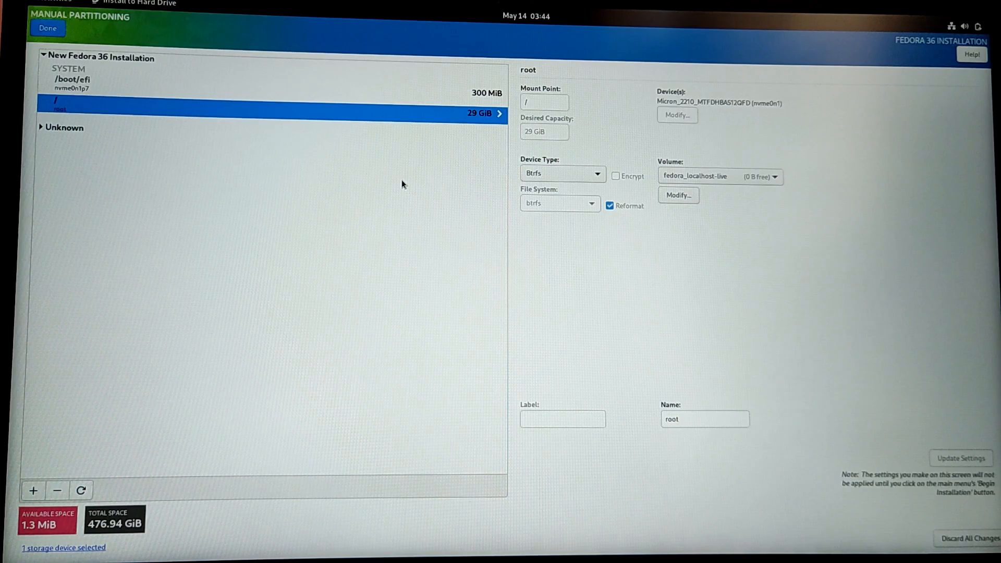
{"action": "mouse_move", "coordinate": [189, 180]}
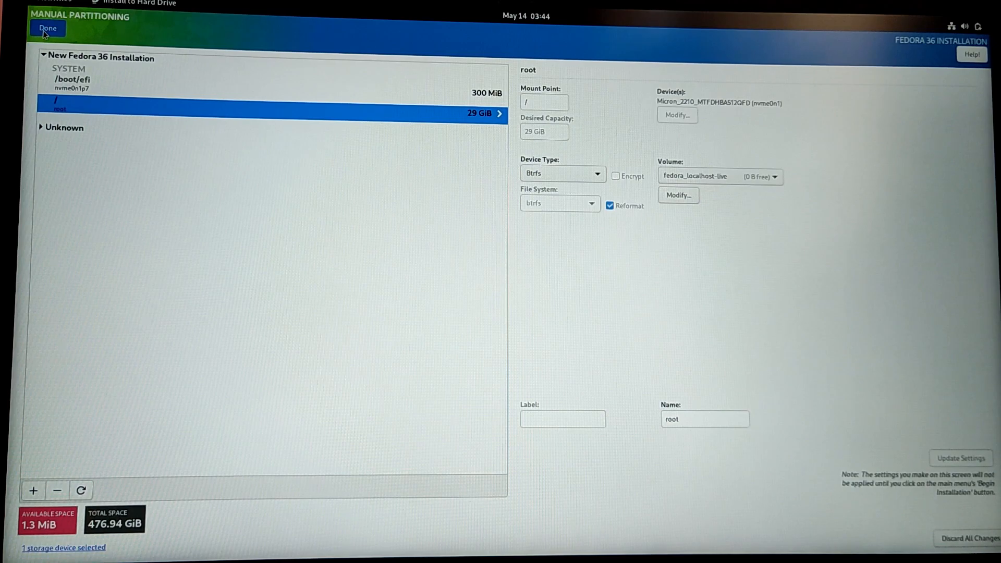
Step: Finish partitioning, accept the summary of changes, and begin installing Fedora 36
{"action": "left_click", "coordinate": [47, 28]}
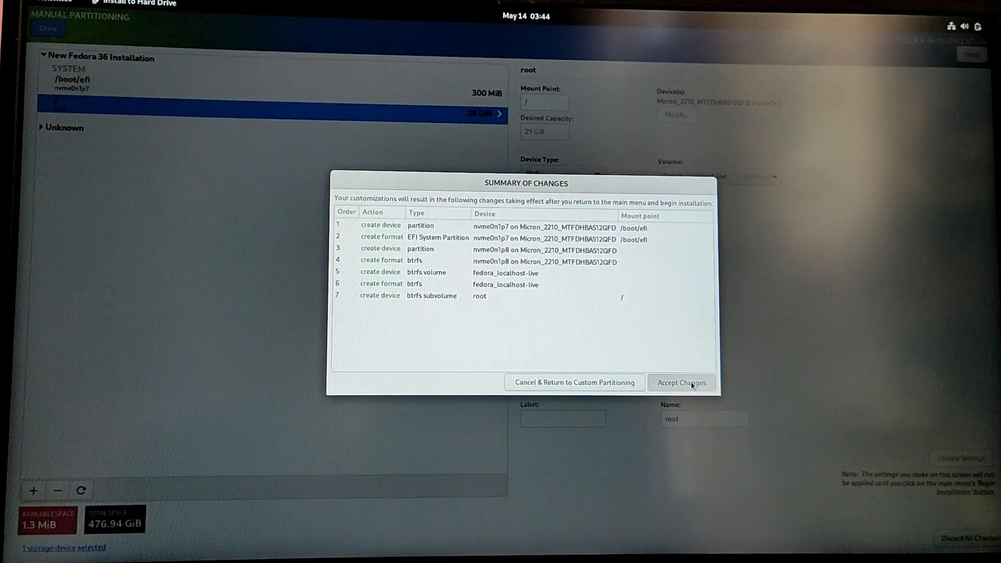
{"action": "left_click", "coordinate": [681, 383]}
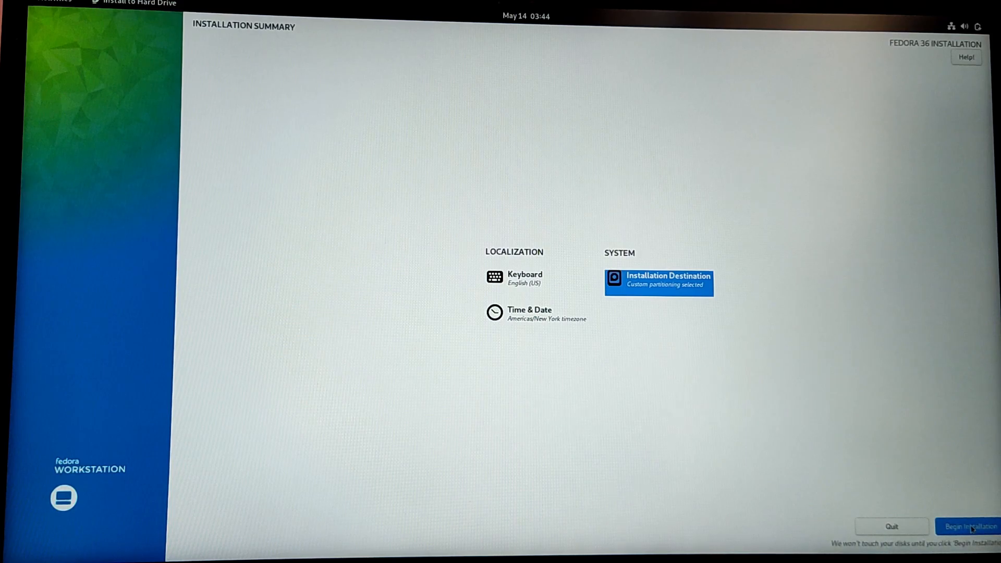
{"action": "left_click", "coordinate": [967, 525]}
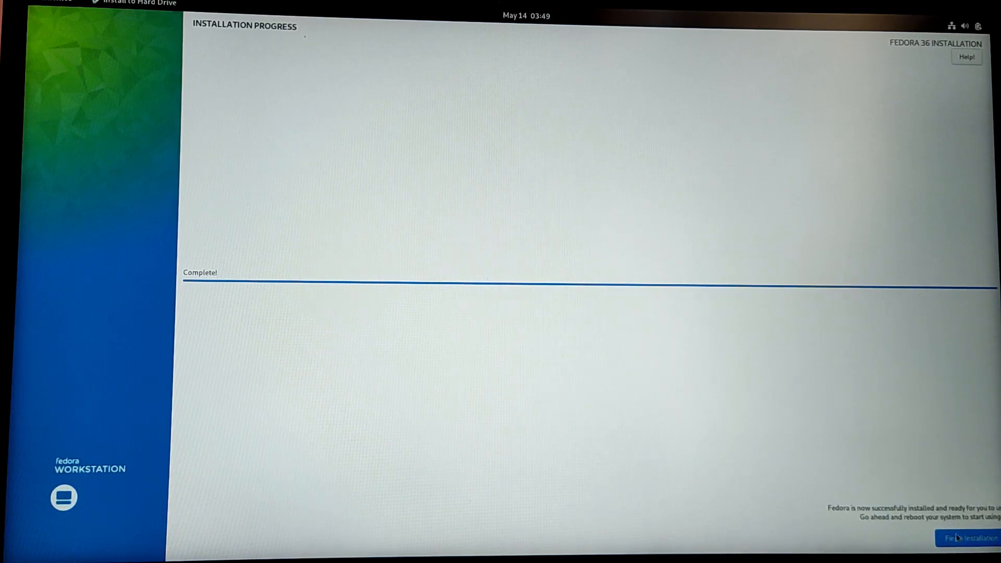
Step: Close the finished installer and restart the live system from the Power Off / Log Out menu
{"action": "left_click", "coordinate": [957, 538]}
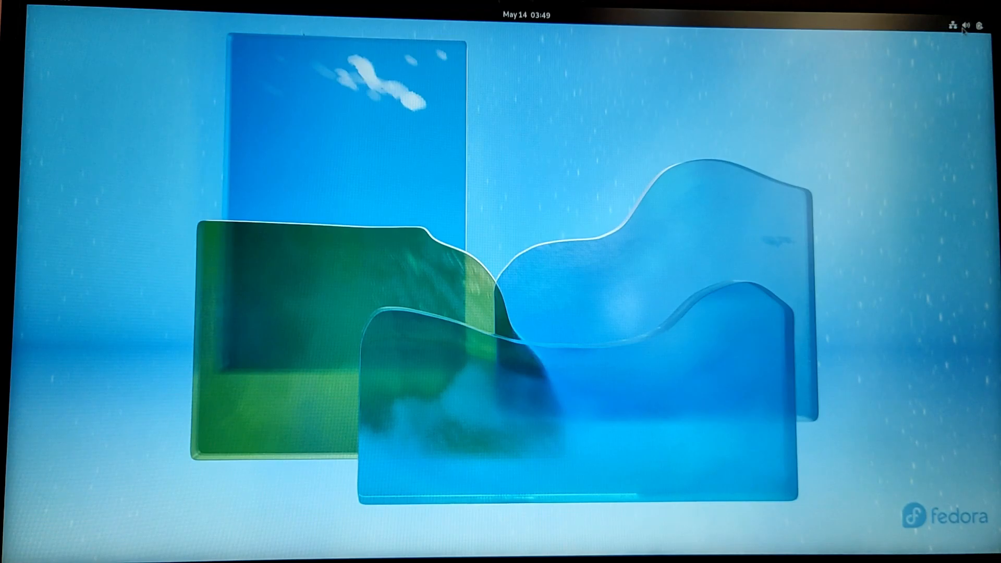
{"action": "left_click", "coordinate": [965, 25]}
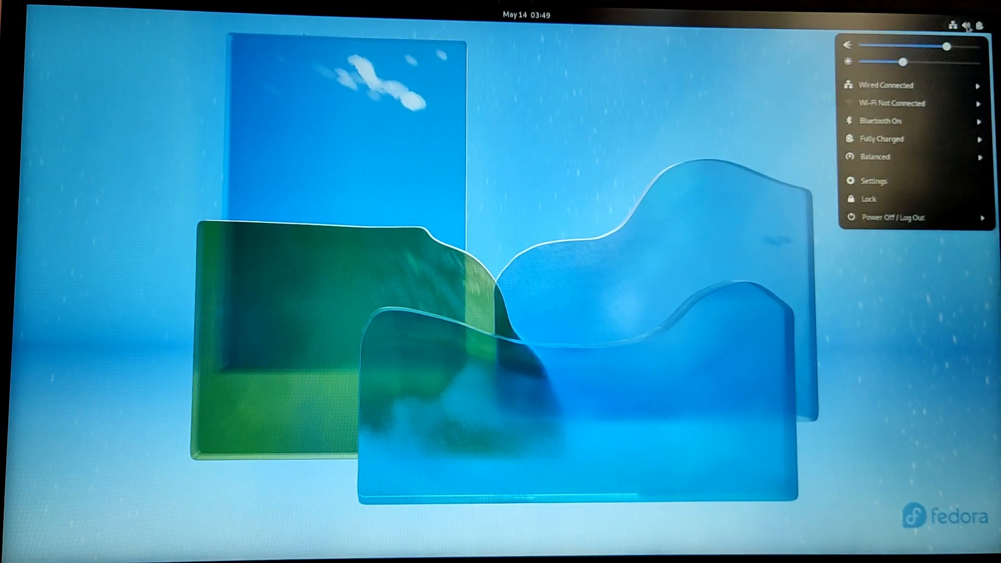
{"action": "left_click", "coordinate": [893, 217]}
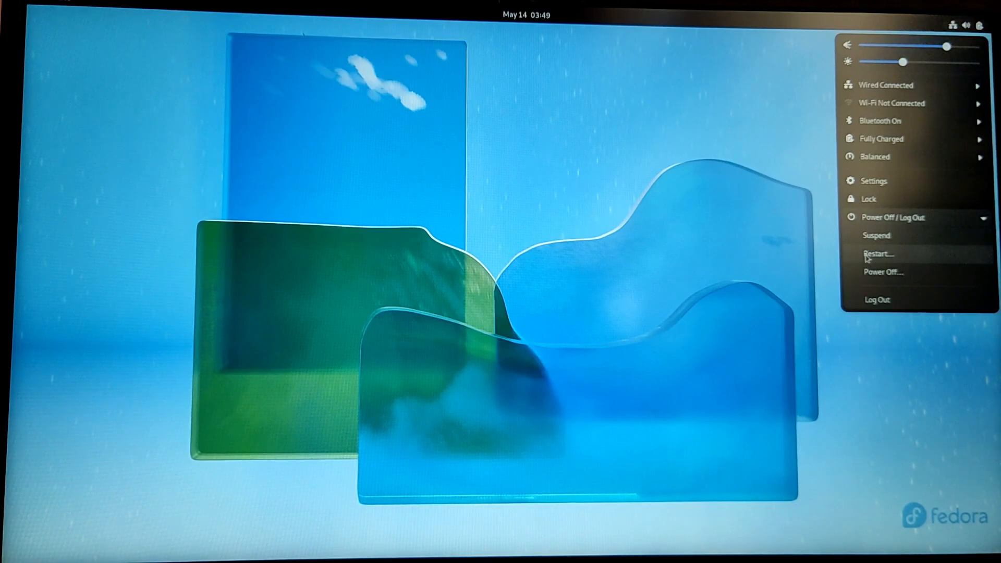
{"action": "left_click", "coordinate": [879, 253]}
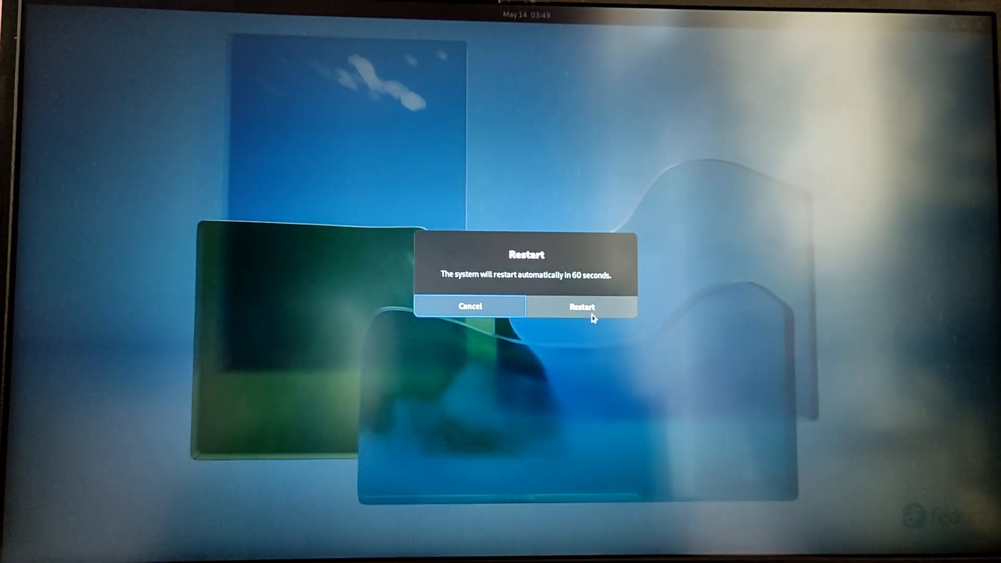
{"action": "left_click", "coordinate": [581, 306]}
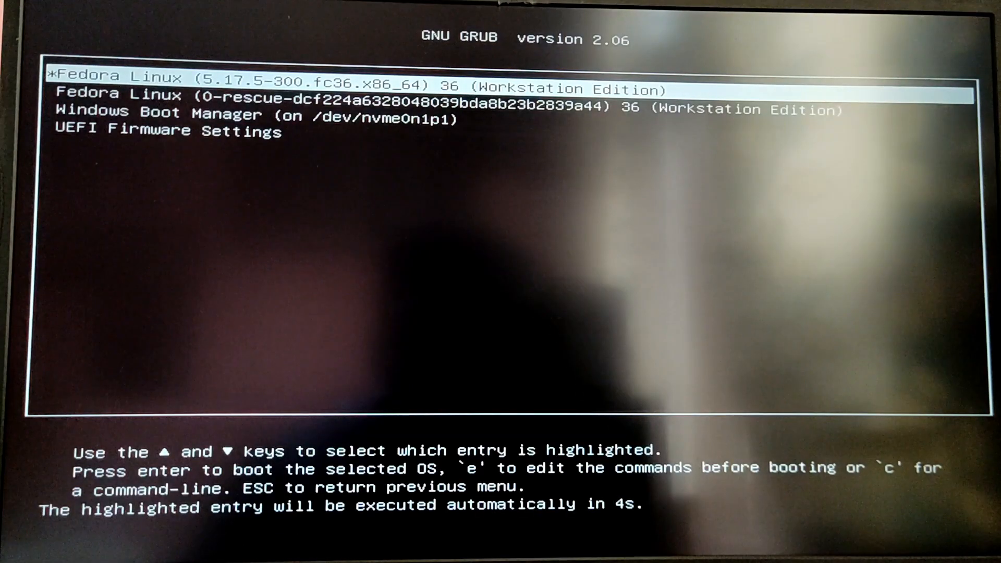
Step: Review the Windows Boot Manager entry in GRUB, then return to and boot Fedora Linux
{"action": "key", "text": "Down"}
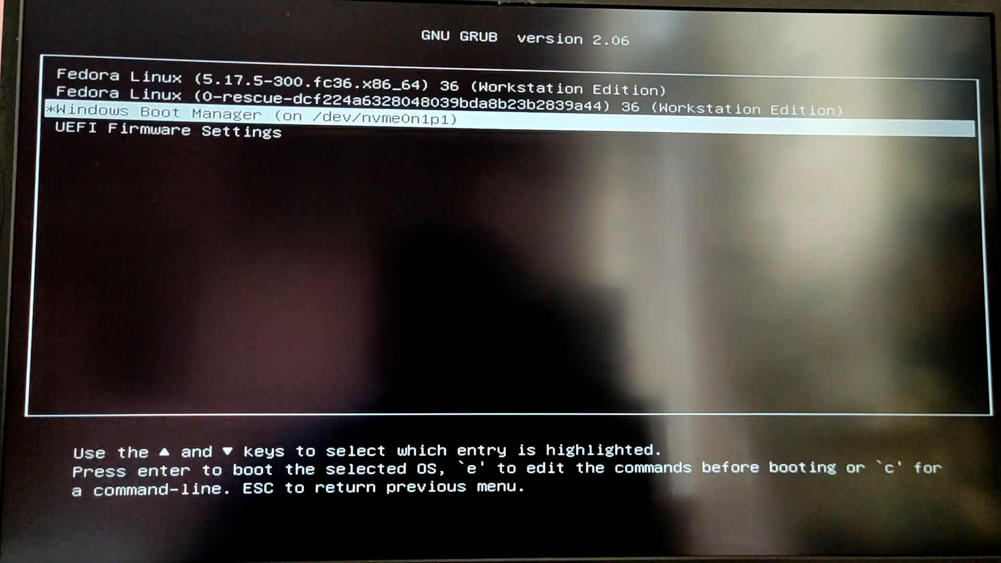
{"action": "key", "text": "Up"}
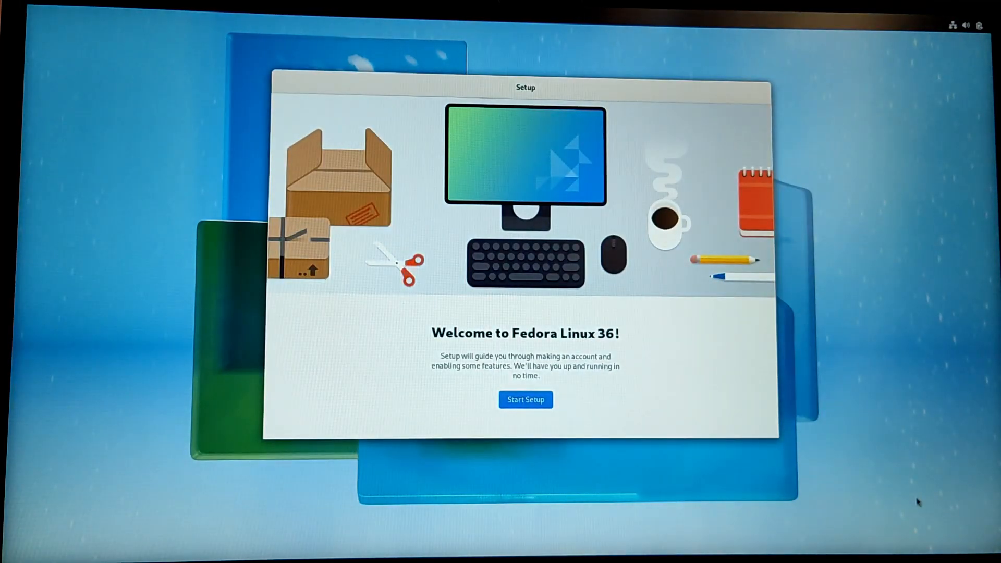
{"action": "mouse_move", "coordinate": [651, 462]}
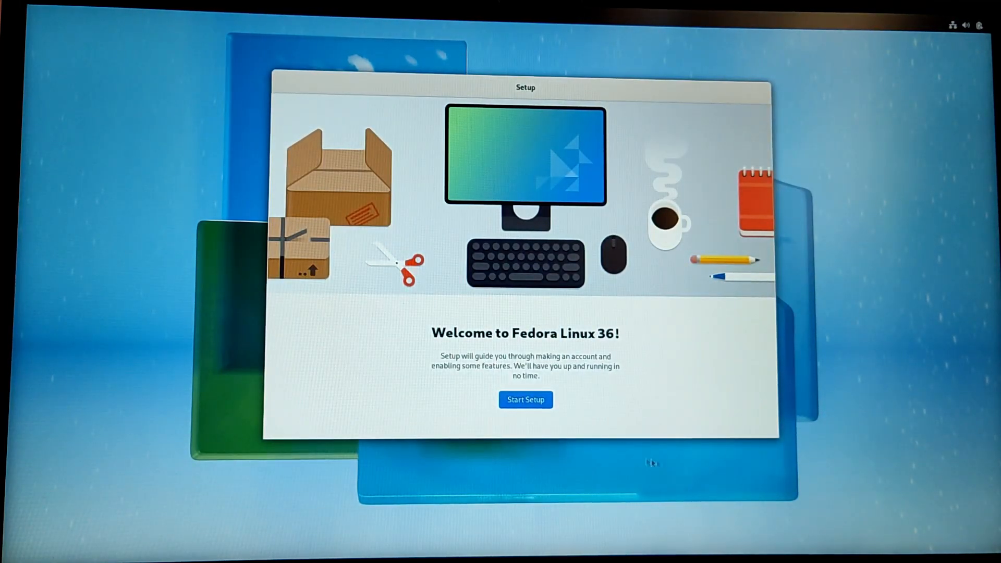
Step: Start setup, skip Wi-Fi, keep privacy defaults, enable Third-Party Repositories and continue
{"action": "left_click", "coordinate": [524, 399]}
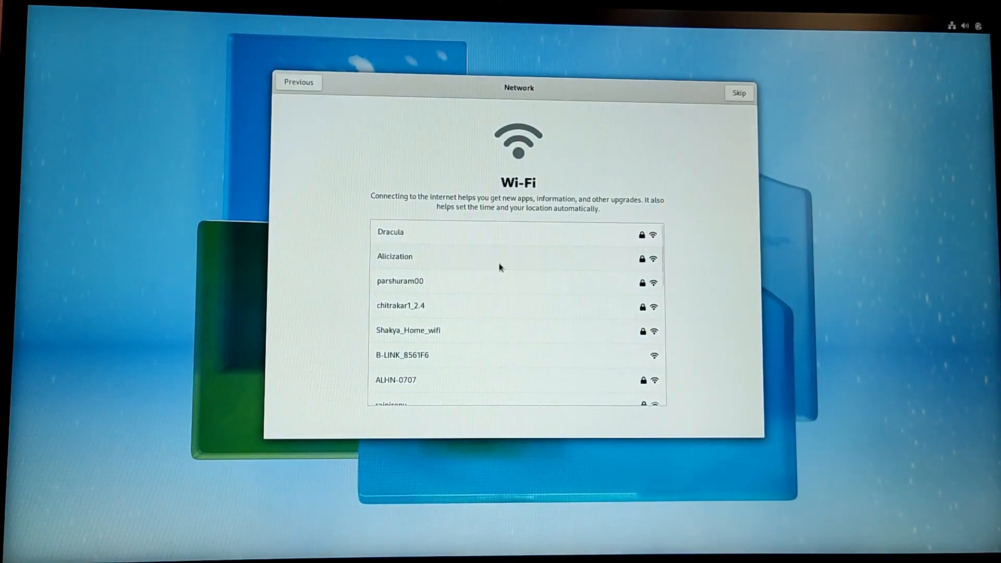
{"action": "mouse_move", "coordinate": [735, 107]}
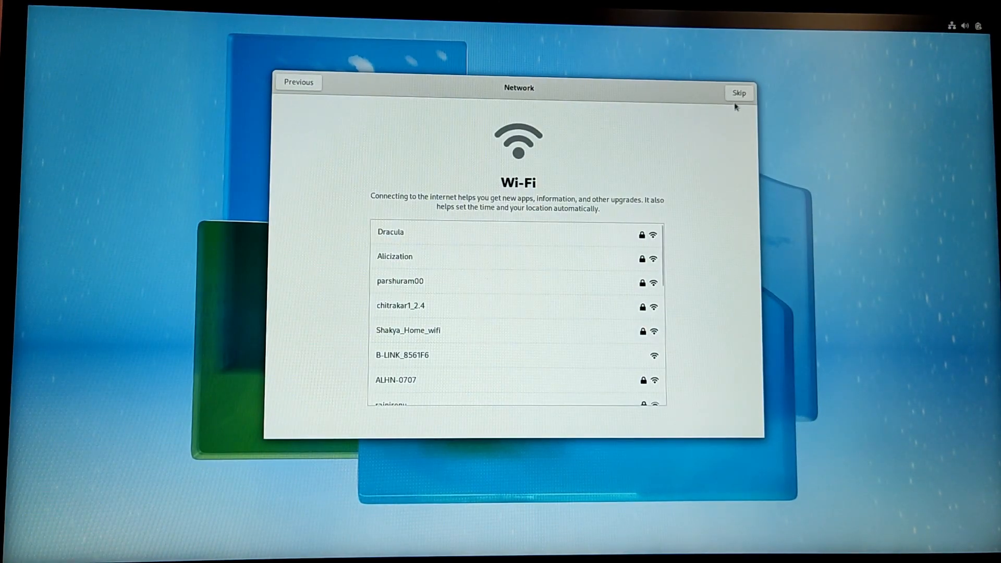
{"action": "left_click", "coordinate": [738, 92]}
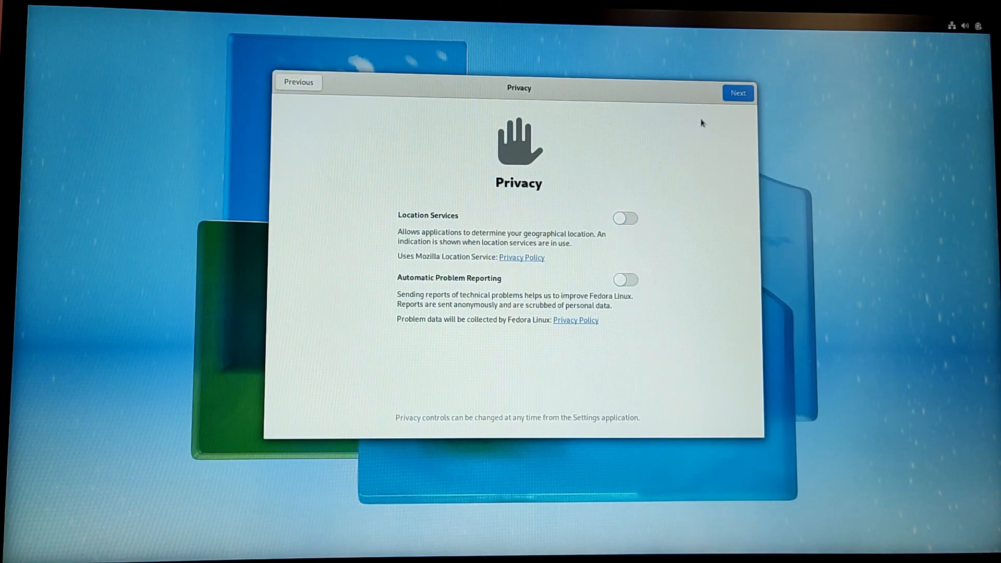
{"action": "left_click", "coordinate": [737, 93]}
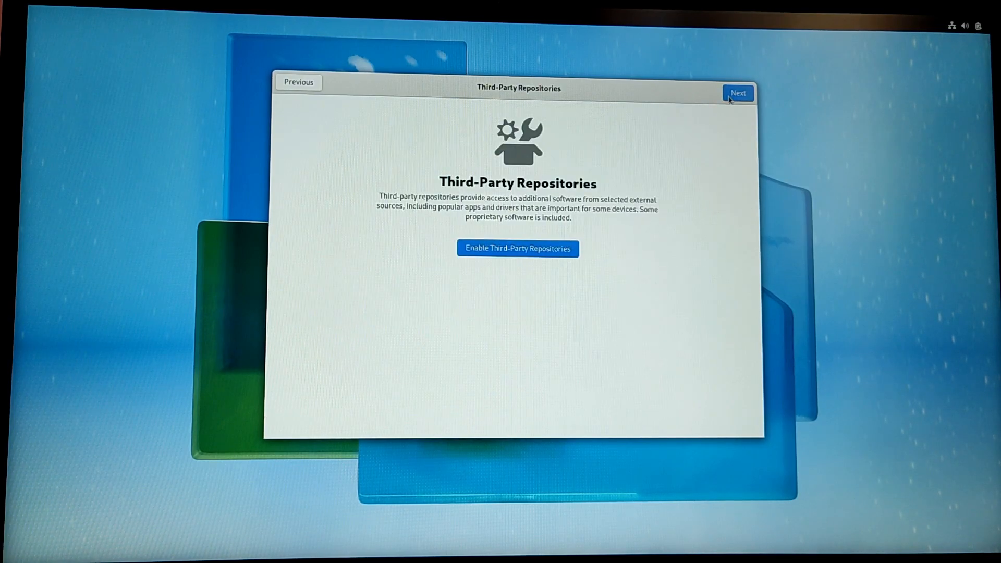
{"action": "left_click", "coordinate": [517, 248]}
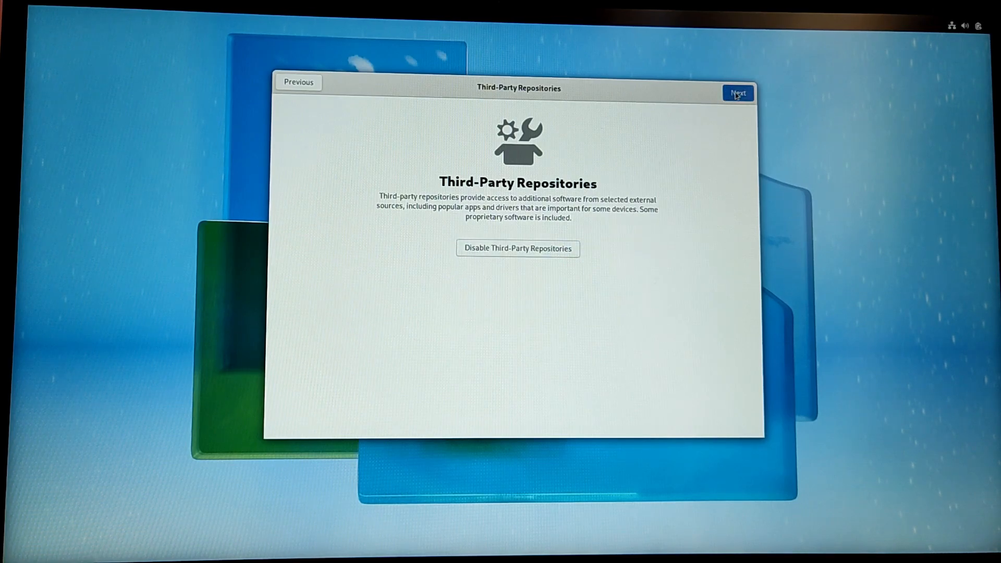
{"action": "mouse_move", "coordinate": [724, 132]}
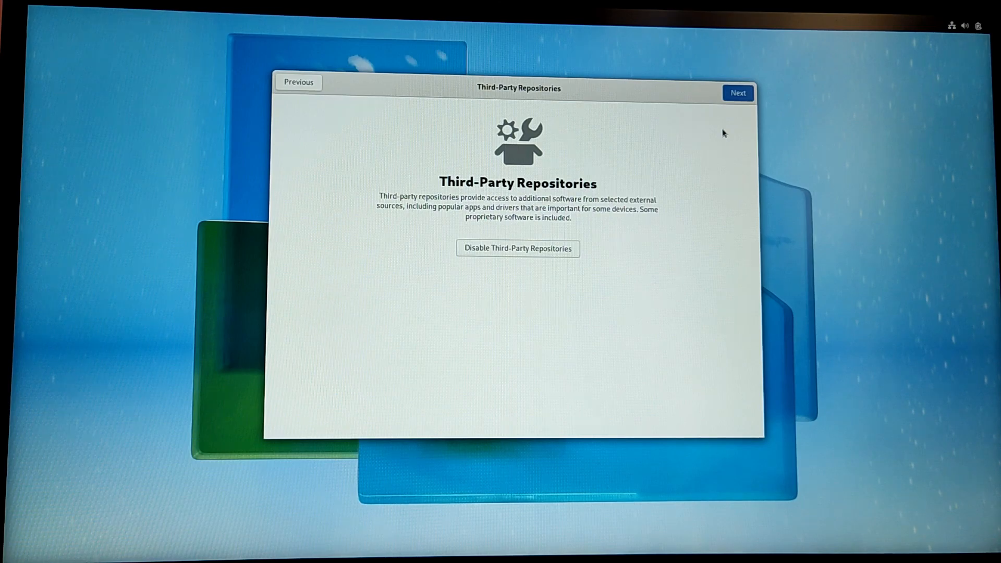
{"action": "left_click", "coordinate": [737, 93]}
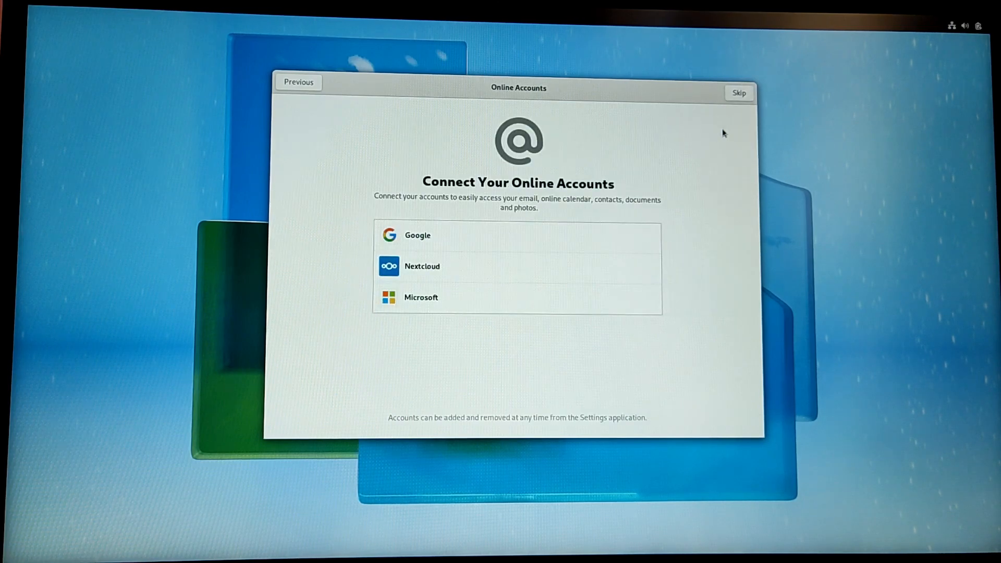
Step: Skip online accounts and enter the full name 'saip Shakky' for the new user
{"action": "left_click", "coordinate": [738, 93]}
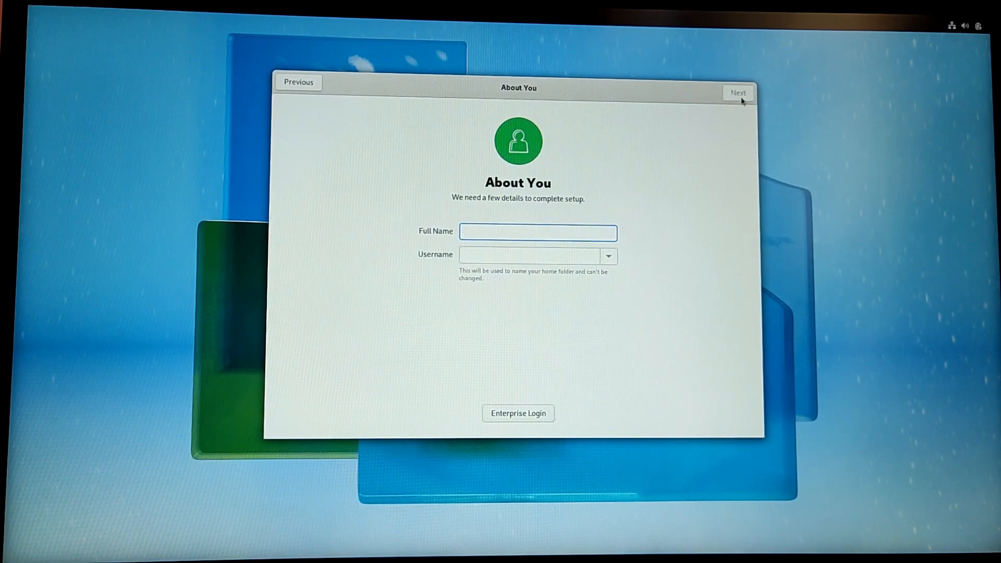
{"action": "type", "text": "sa"}
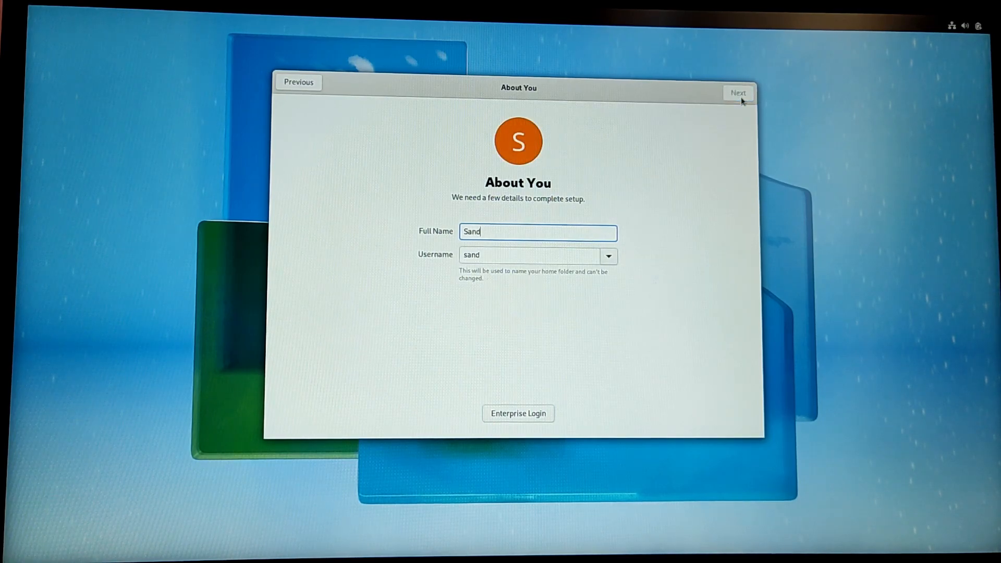
{"action": "type", "text": "ip Shakya"}
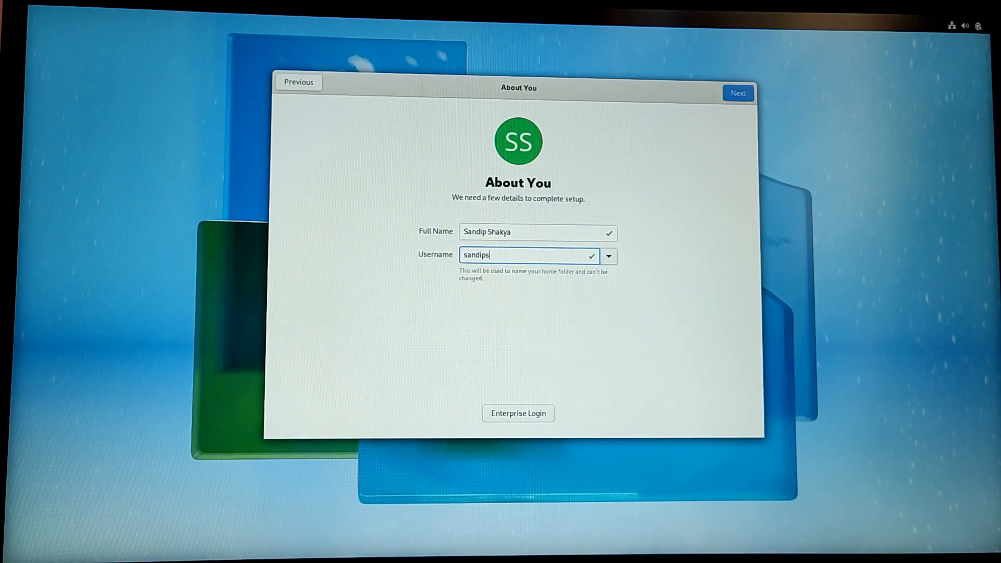
{"action": "type", "text": "ky"}
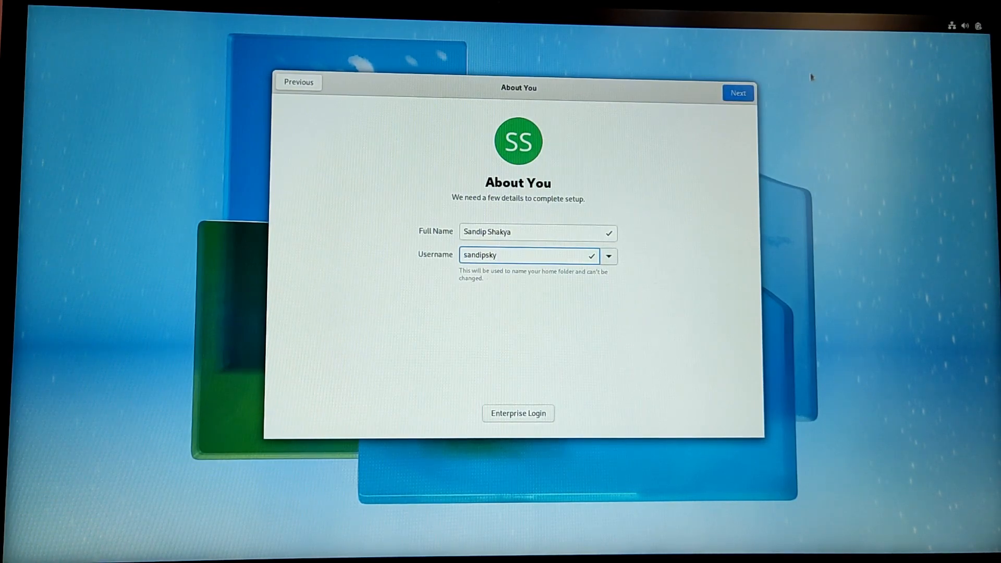
{"action": "left_click", "coordinate": [737, 93]}
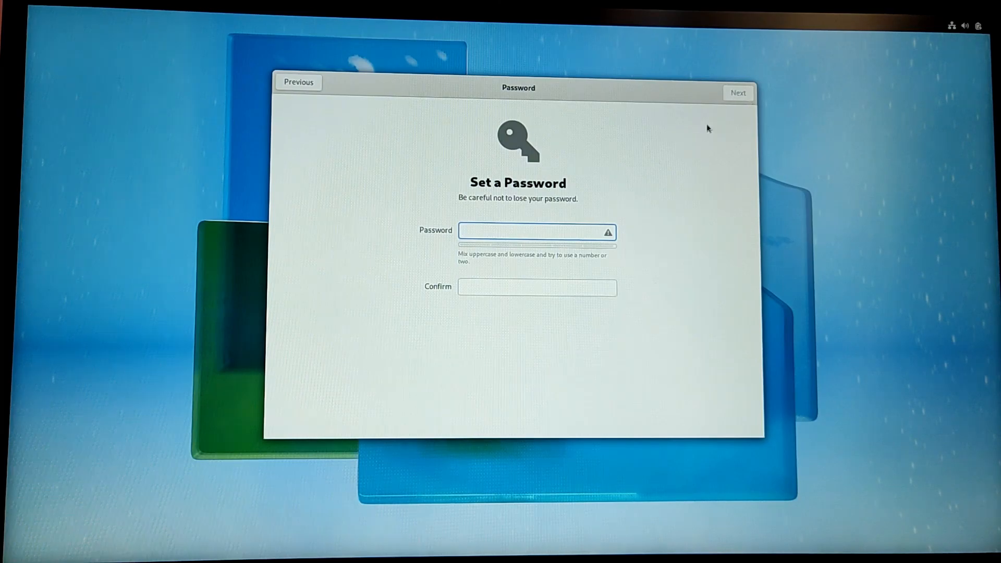
Step: Set and confirm the account password, then finish with Start Using Fedora Linux
{"action": "type", "text": "•••"}
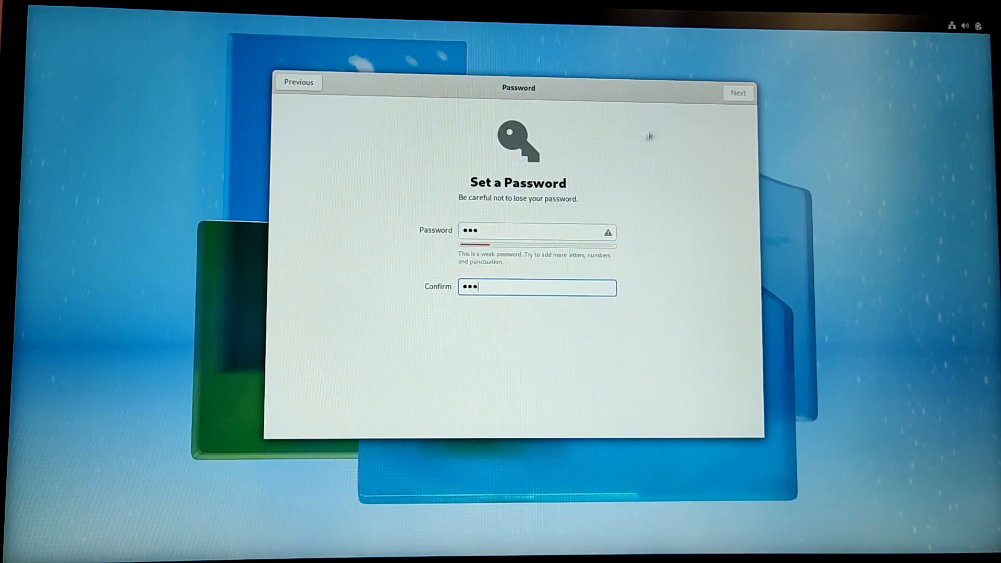
{"action": "left_click", "coordinate": [737, 93]}
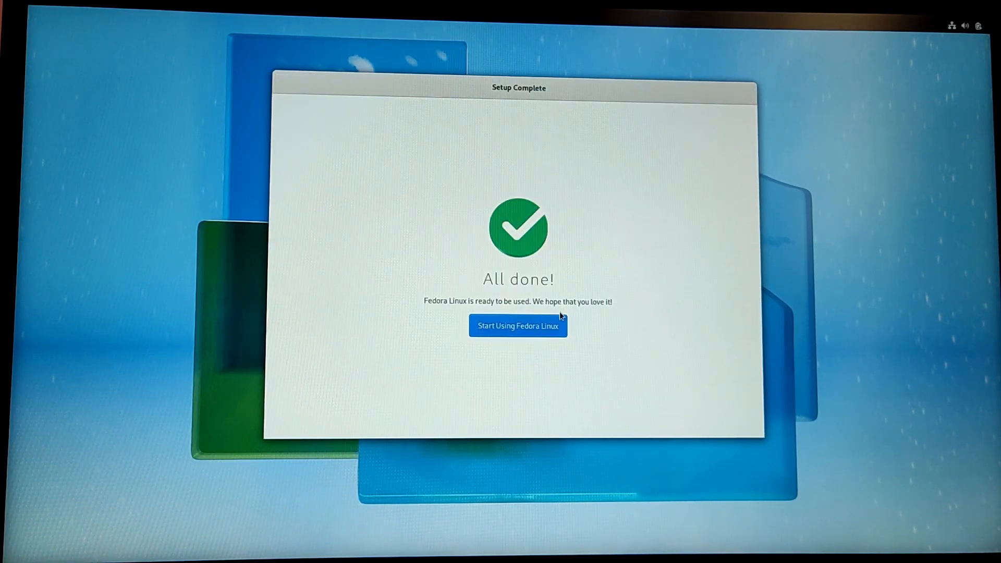
{"action": "left_click", "coordinate": [518, 326]}
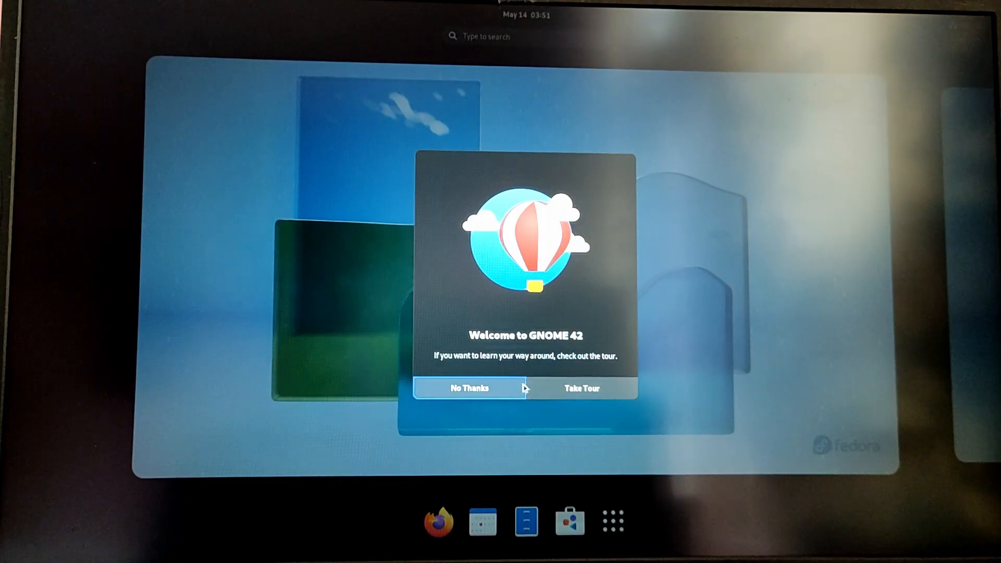
Step: Decline the tour, check Settings' About page showing Fedora Linux 36 Workstation, then close Settings
{"action": "left_click", "coordinate": [469, 388]}
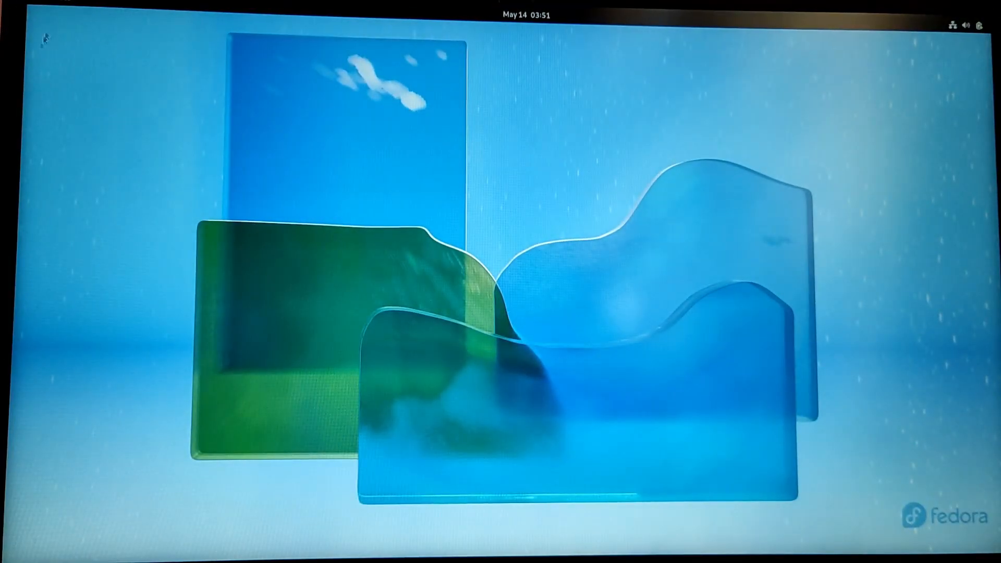
{"action": "left_click", "coordinate": [615, 519]}
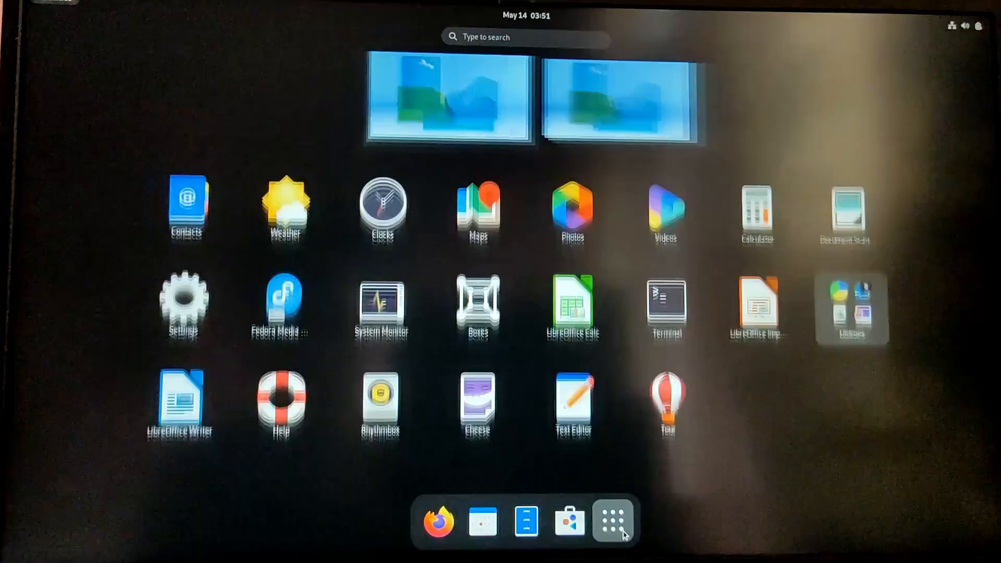
{"action": "left_click", "coordinate": [615, 520]}
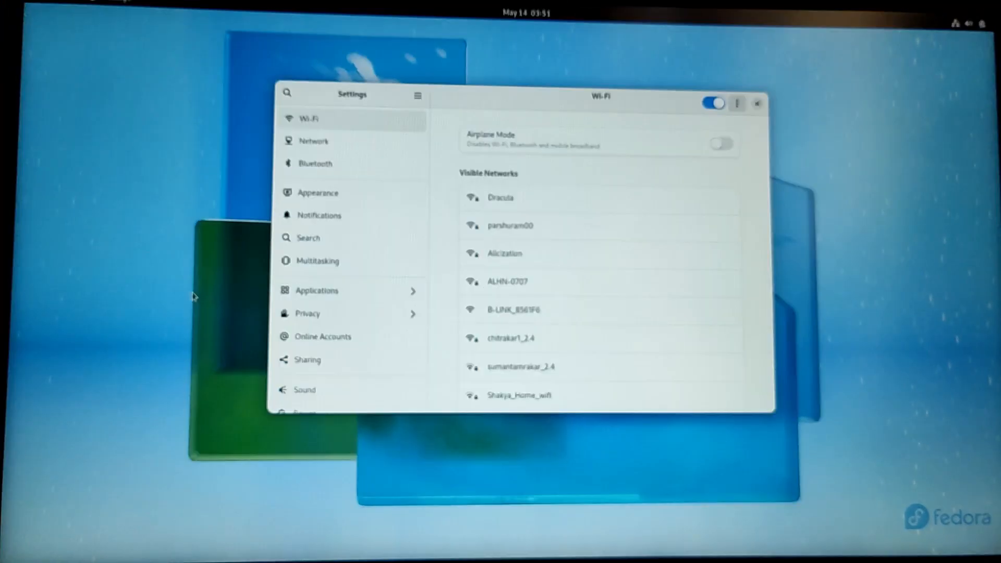
{"action": "scroll", "scroll_direction": "down", "scroll_amount": 3}
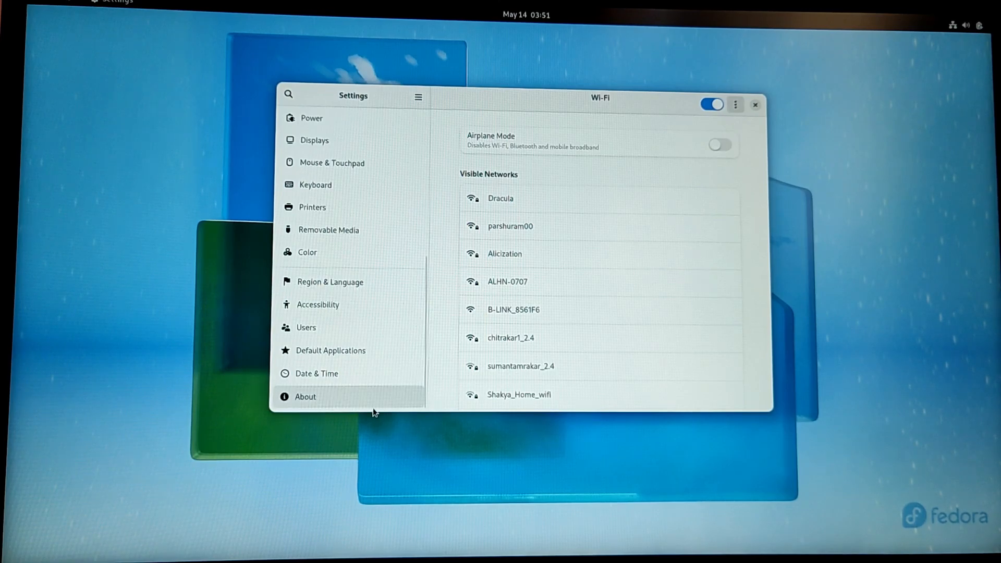
{"action": "left_click", "coordinate": [304, 396]}
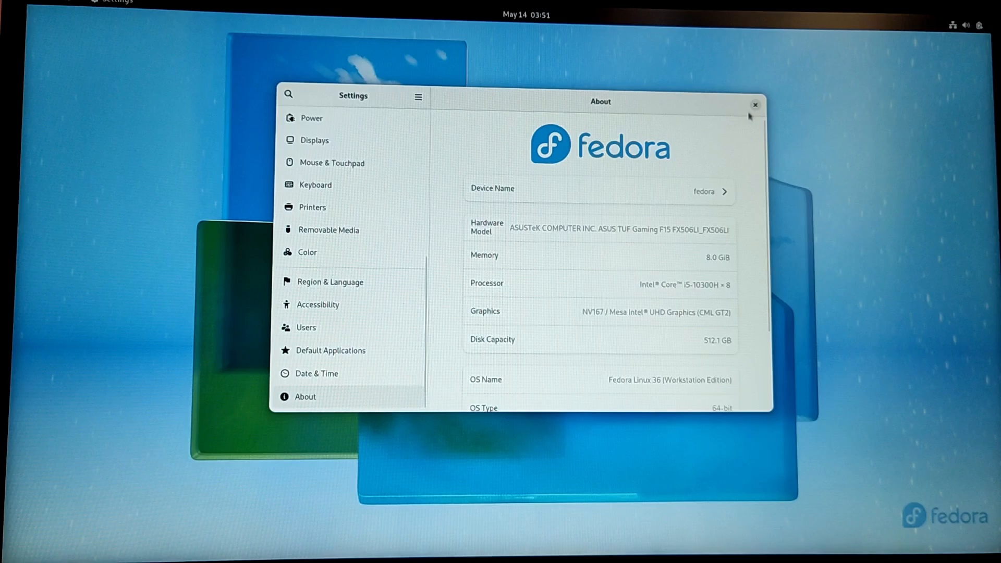
{"action": "left_click", "coordinate": [754, 104]}
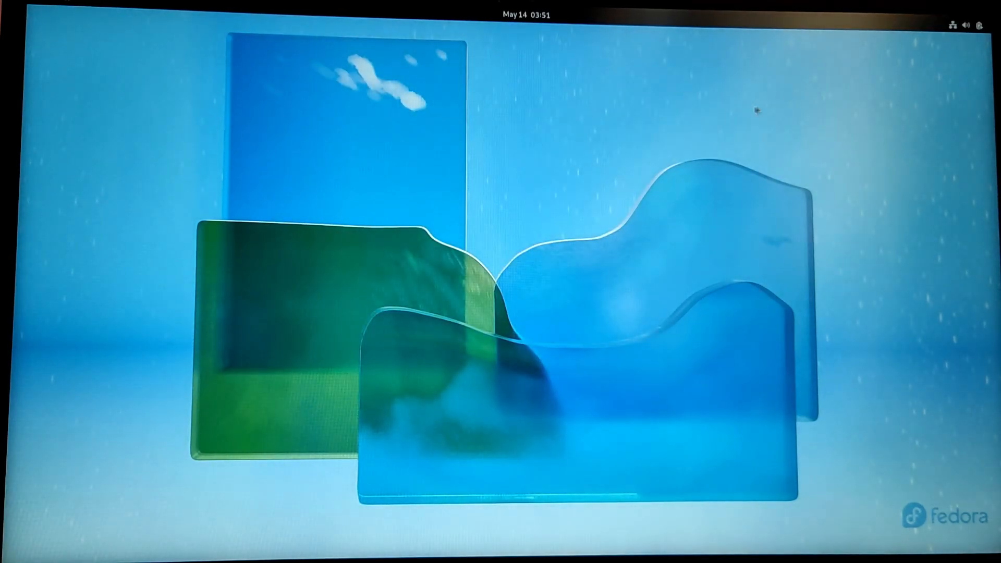
Step: Restart the computer from the system menu's Power Off / Log Out > Restart… and confirm
{"action": "left_click", "coordinate": [969, 24]}
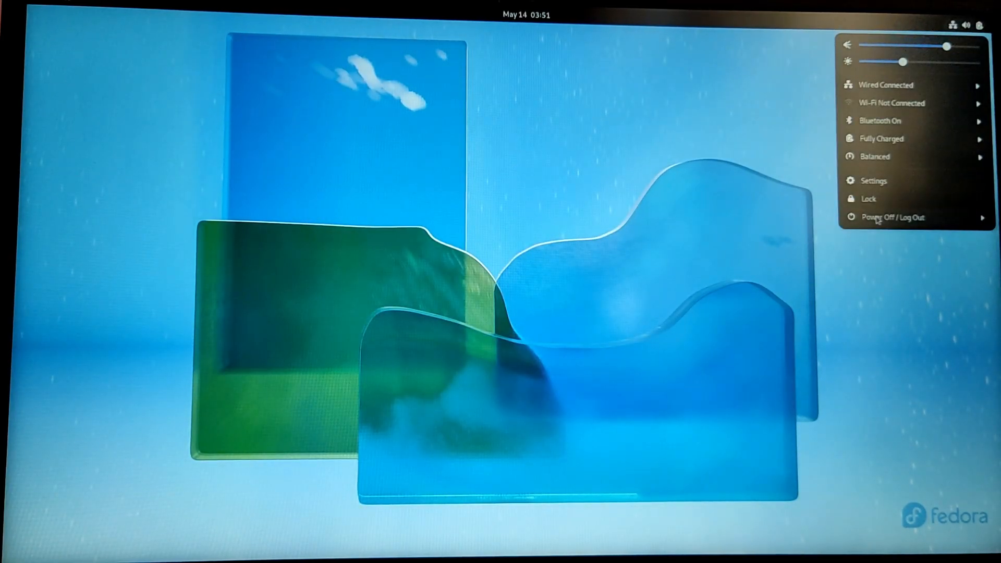
{"action": "left_click", "coordinate": [887, 216]}
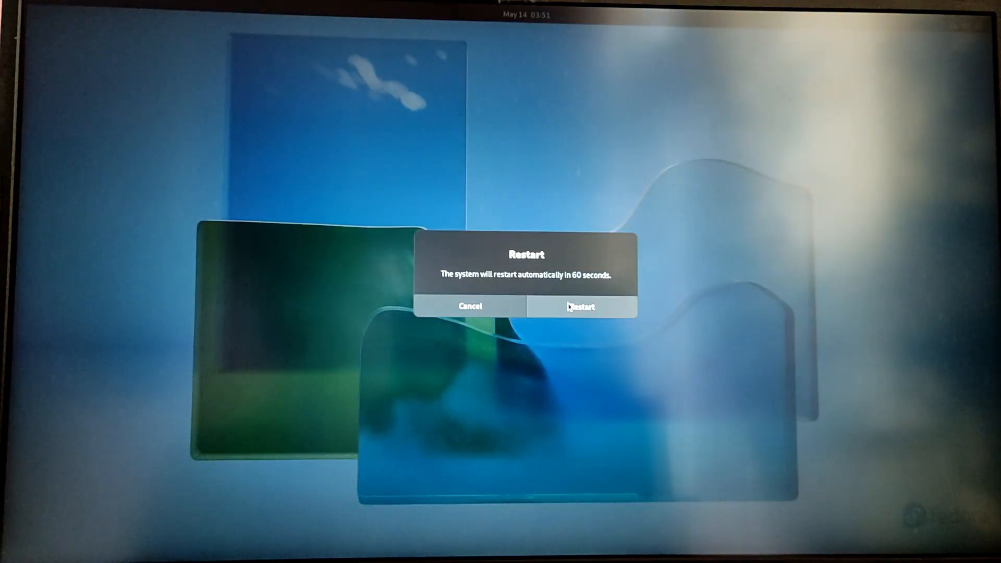
{"action": "left_click", "coordinate": [581, 306]}
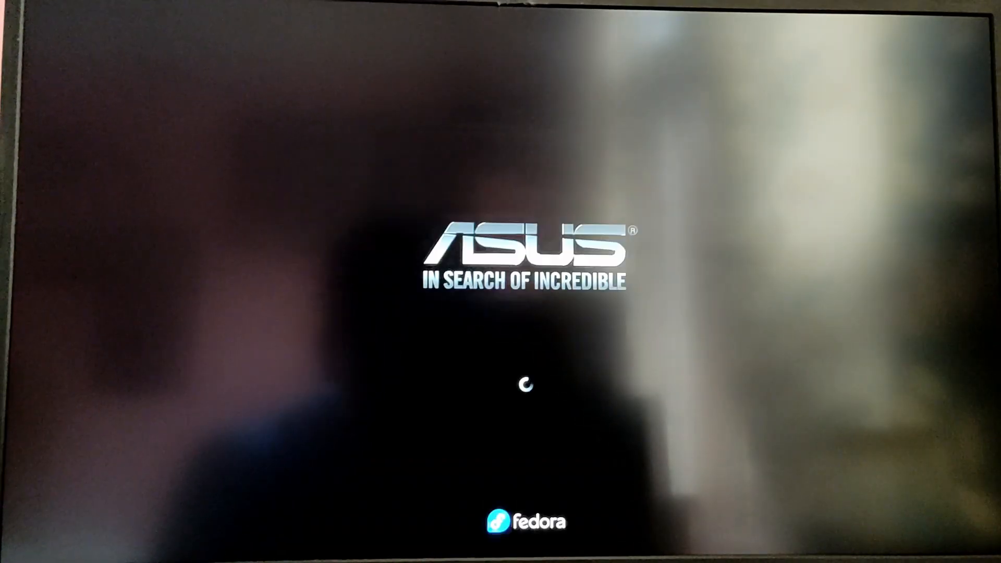